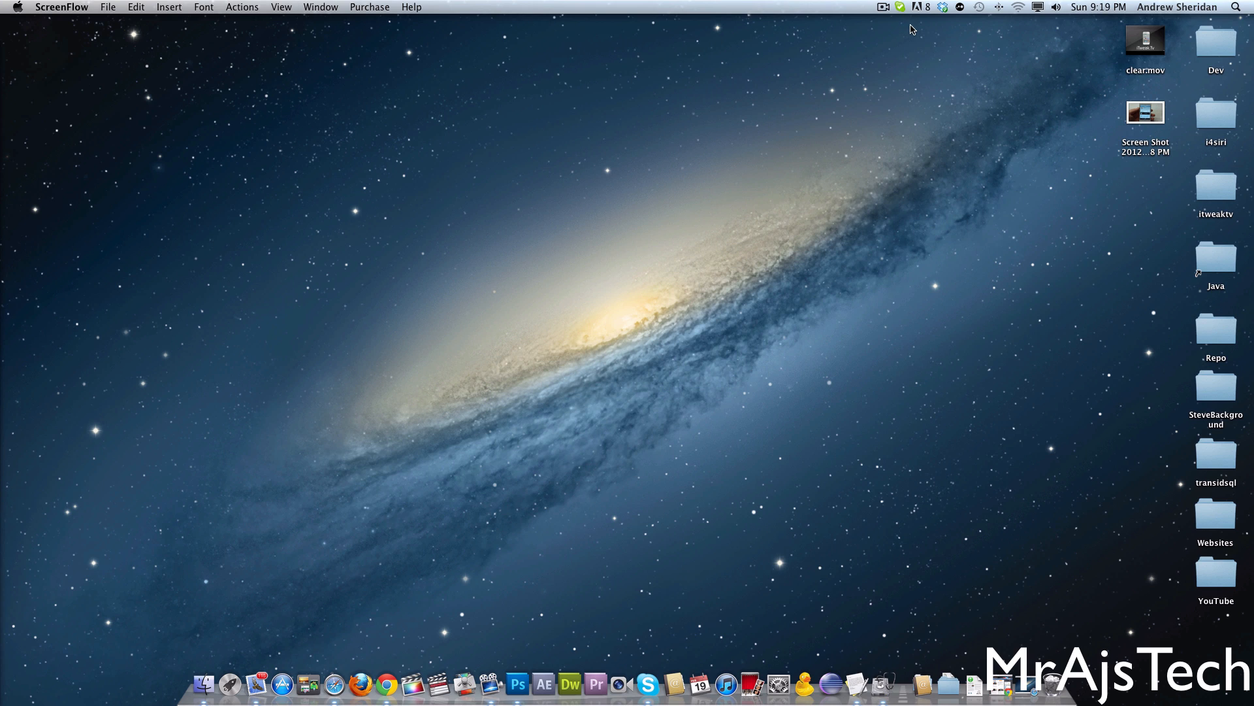
mouse_move(916, 117)
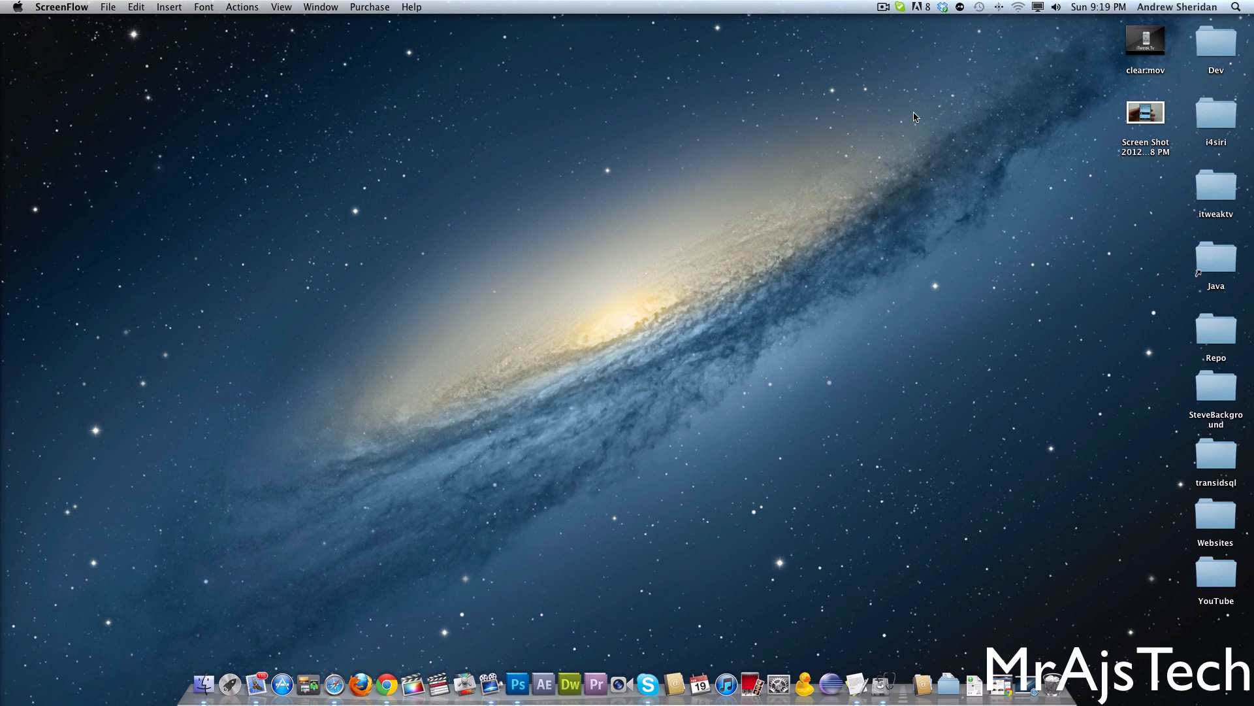
mouse_move(948, 680)
type("sc")
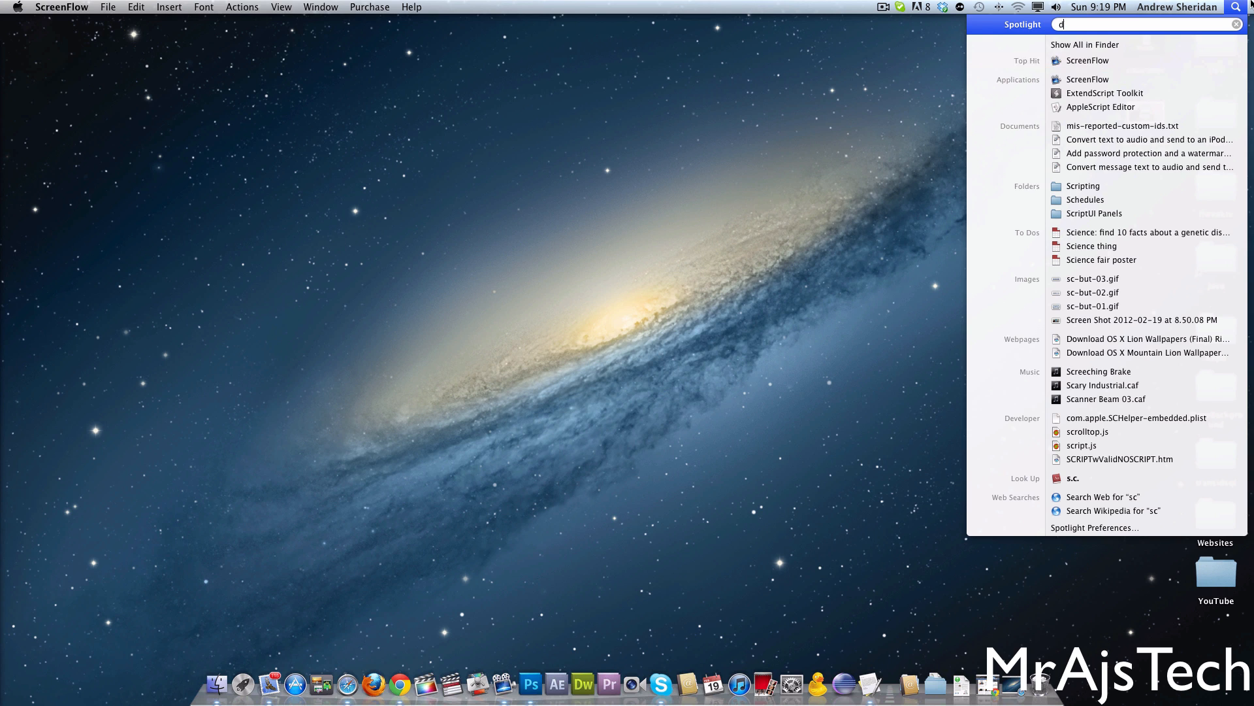
Search Spotlight for 'disk' and launch Disk Utility from the results.
type("disk util")
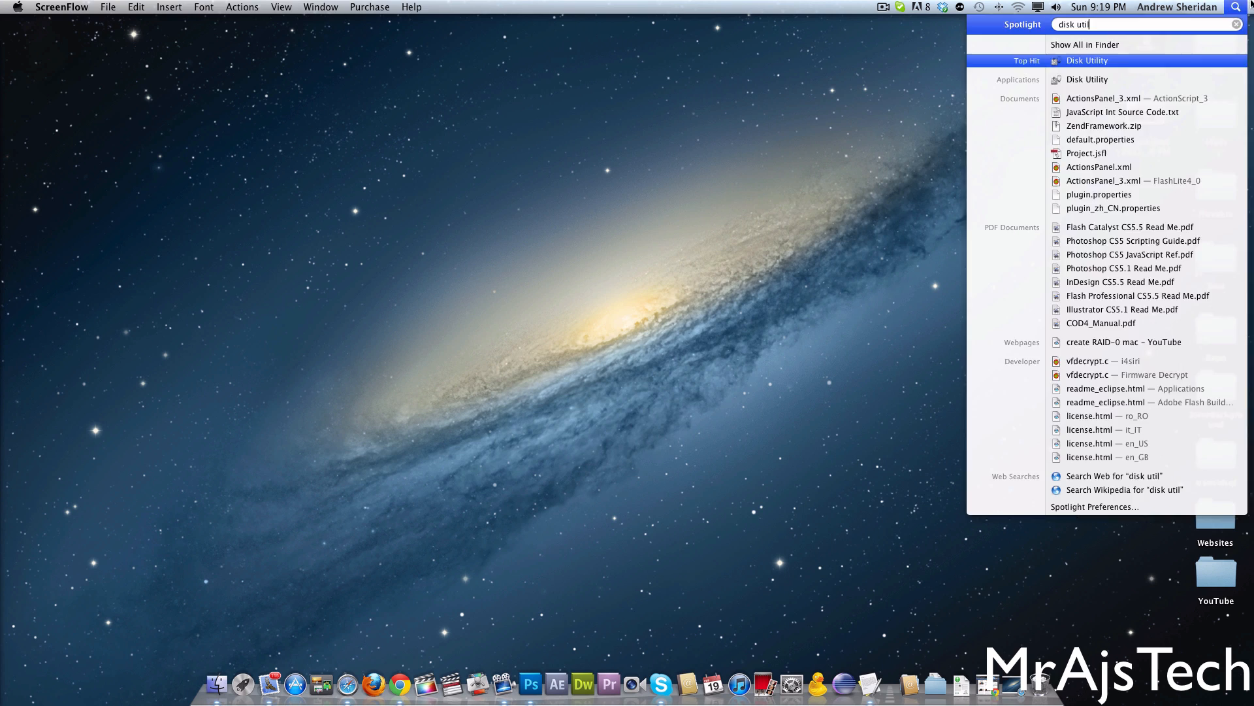
left_click(1087, 60)
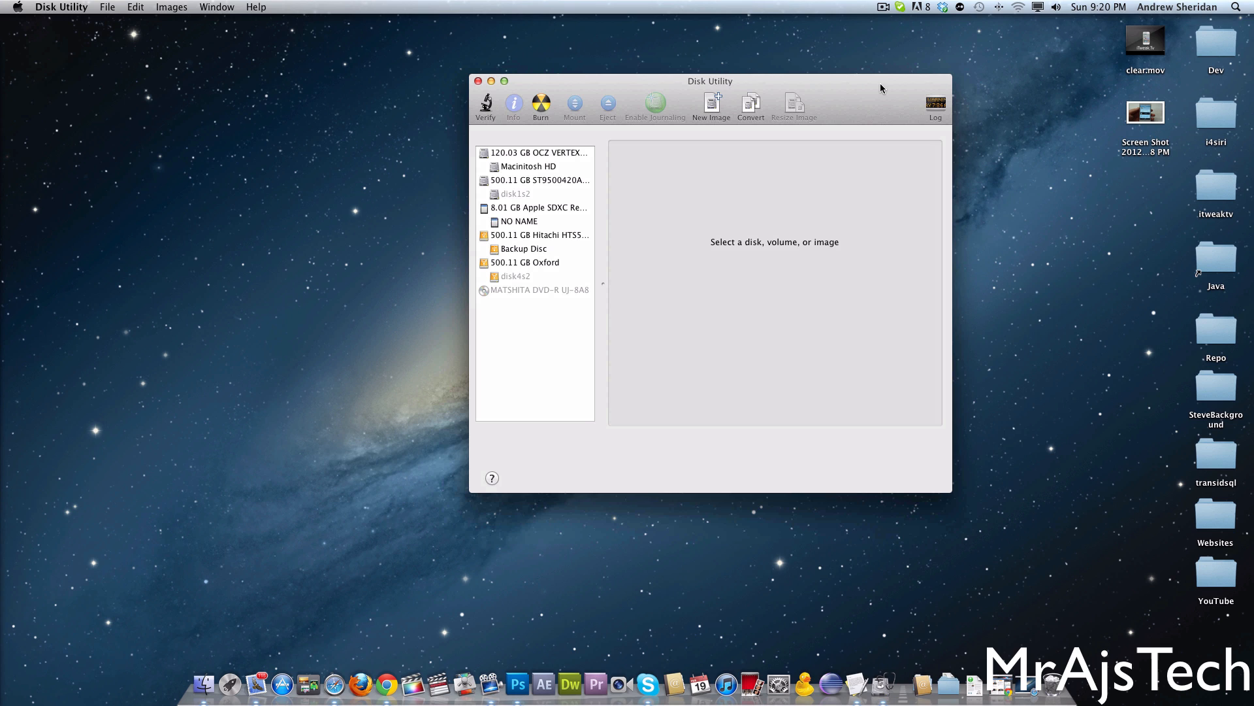
mouse_move(565, 191)
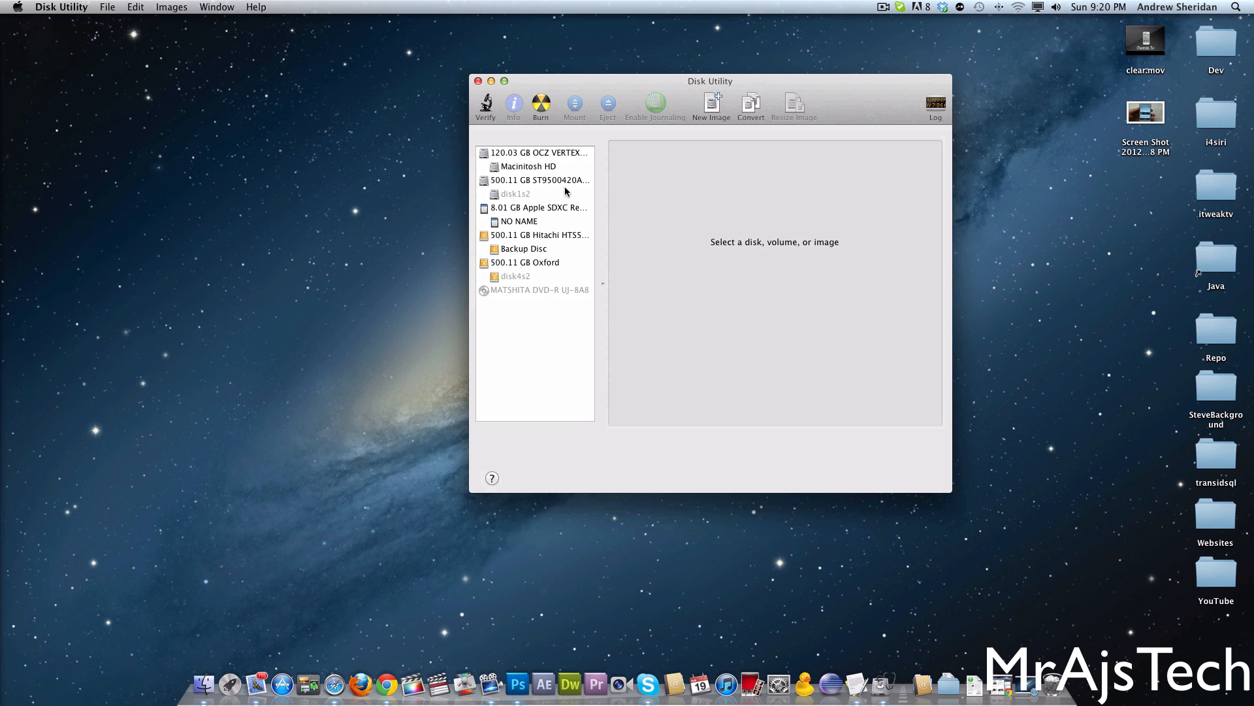
mouse_move(445, 219)
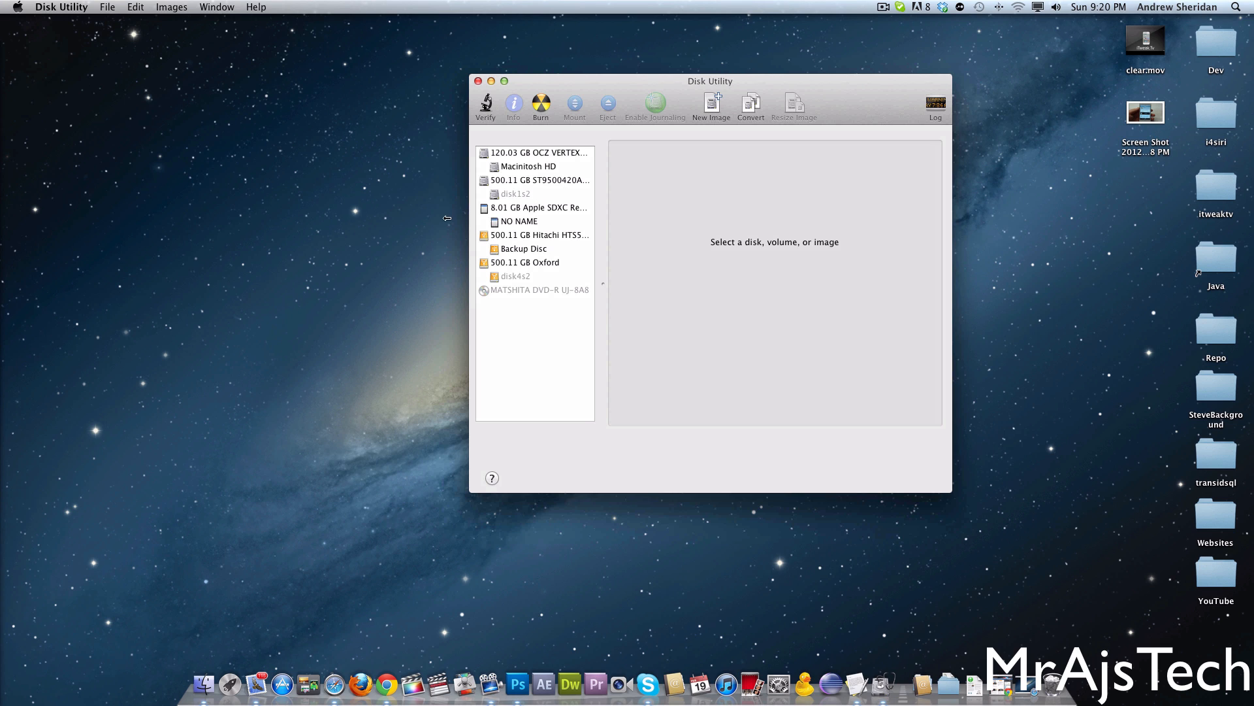
Inspect the FireWire disk and disk1s2, then show RAID settings for the internal SATA disk.
left_click(526, 262)
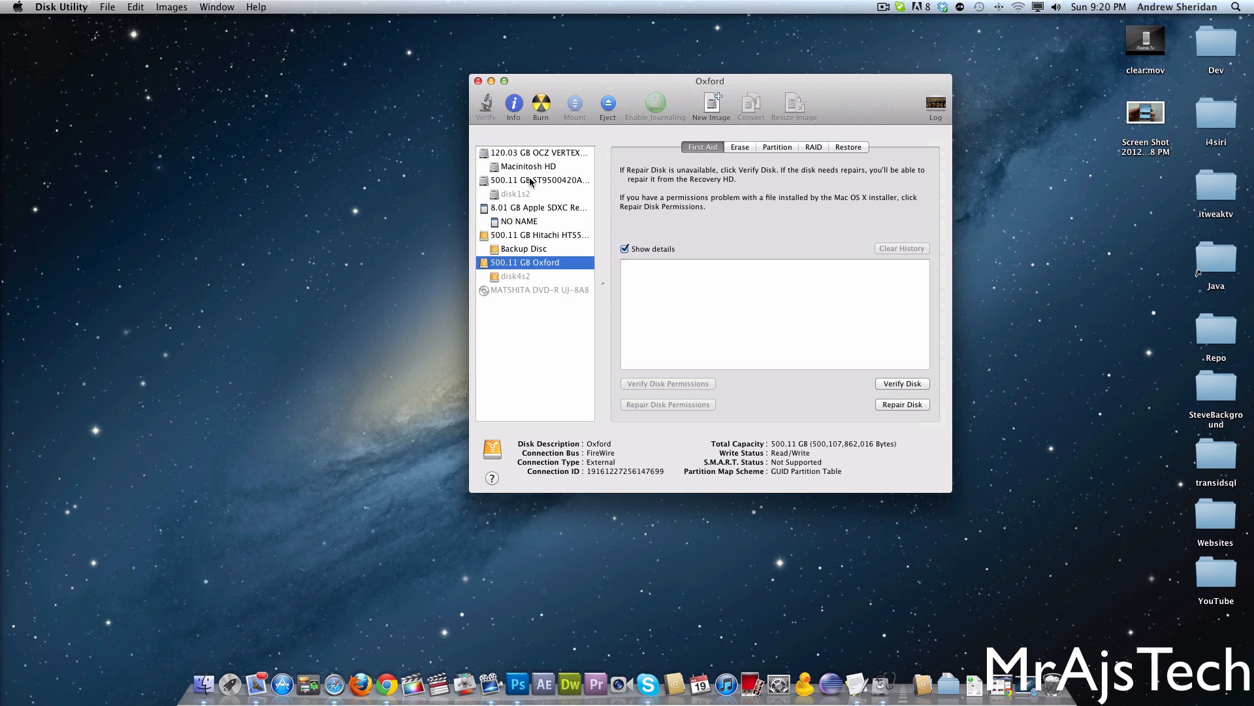
left_click(540, 180)
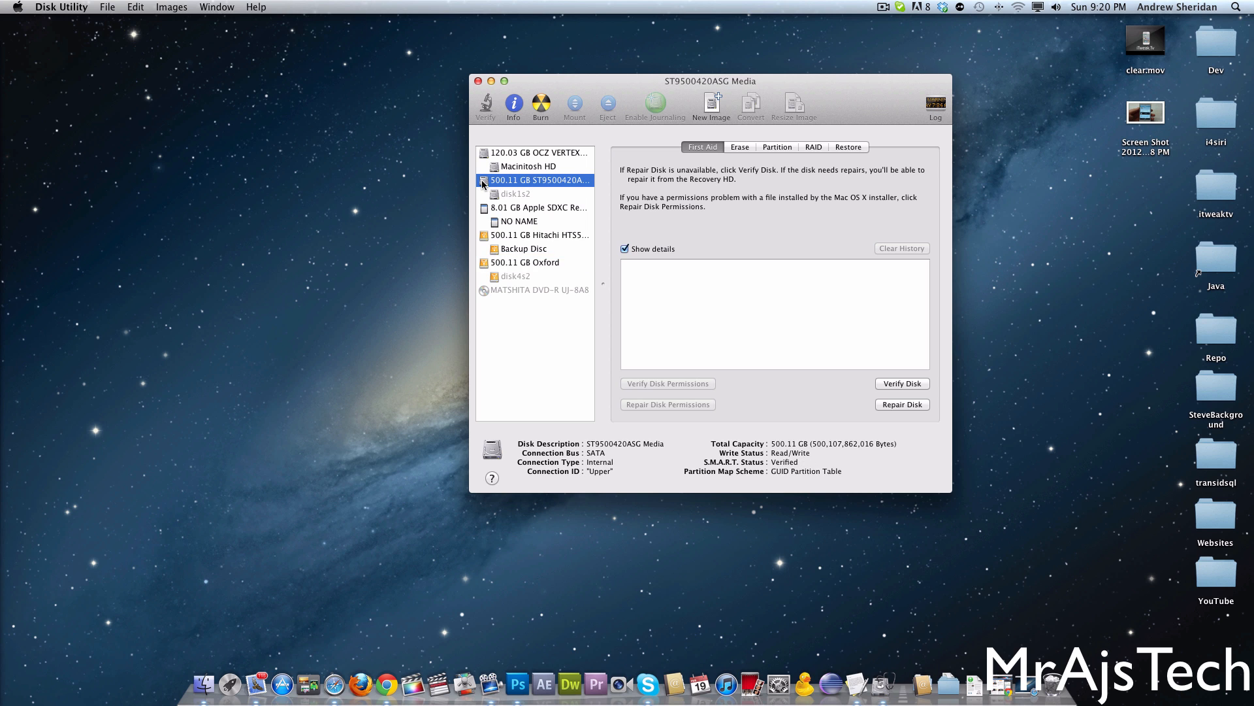
left_click(533, 262)
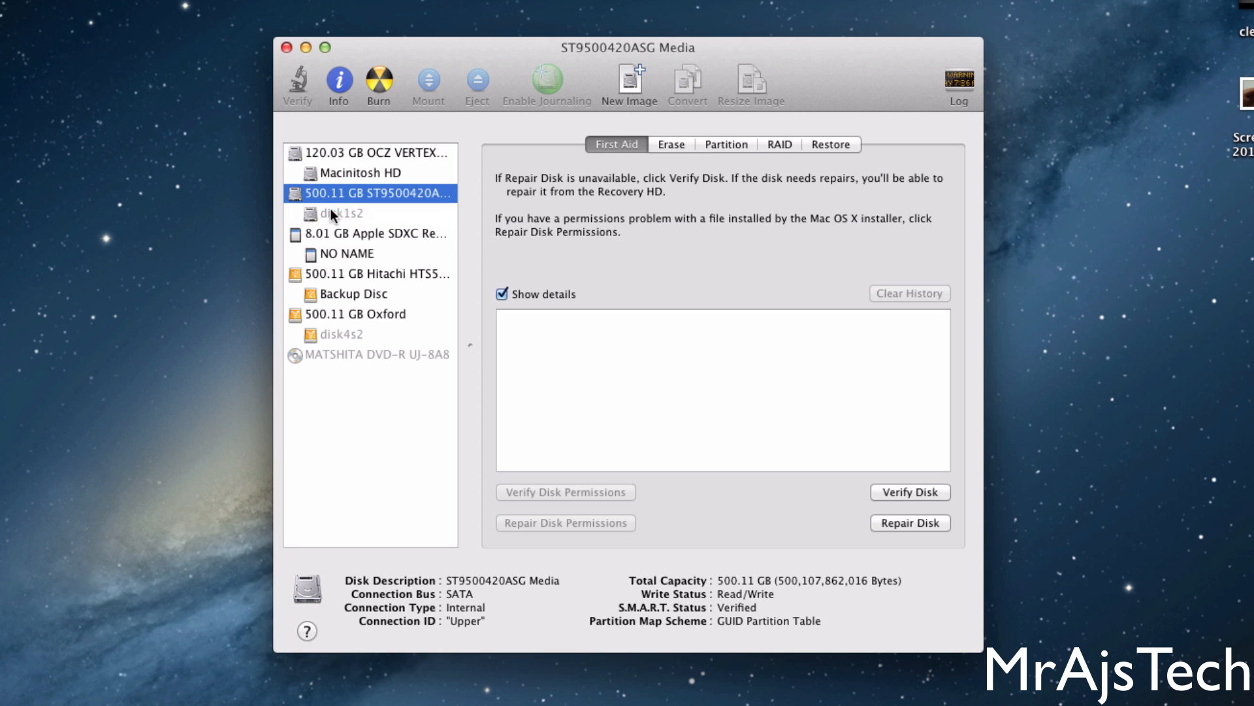
left_click(341, 214)
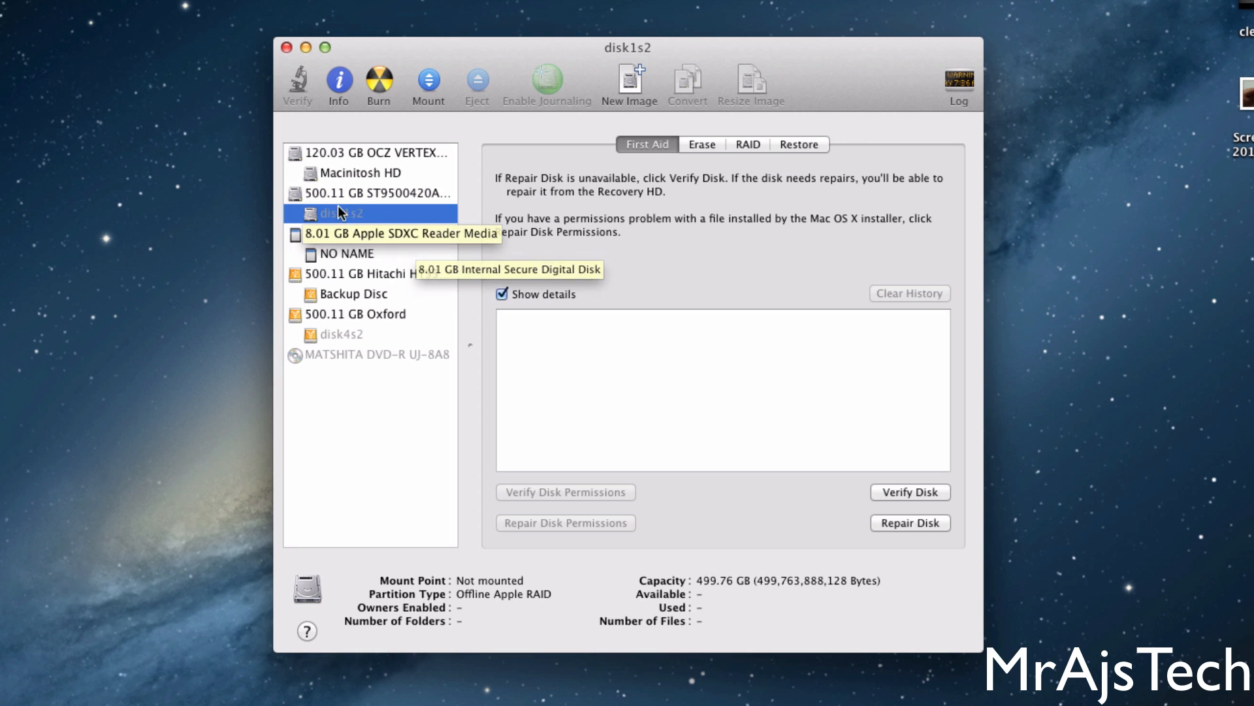
left_click(372, 194)
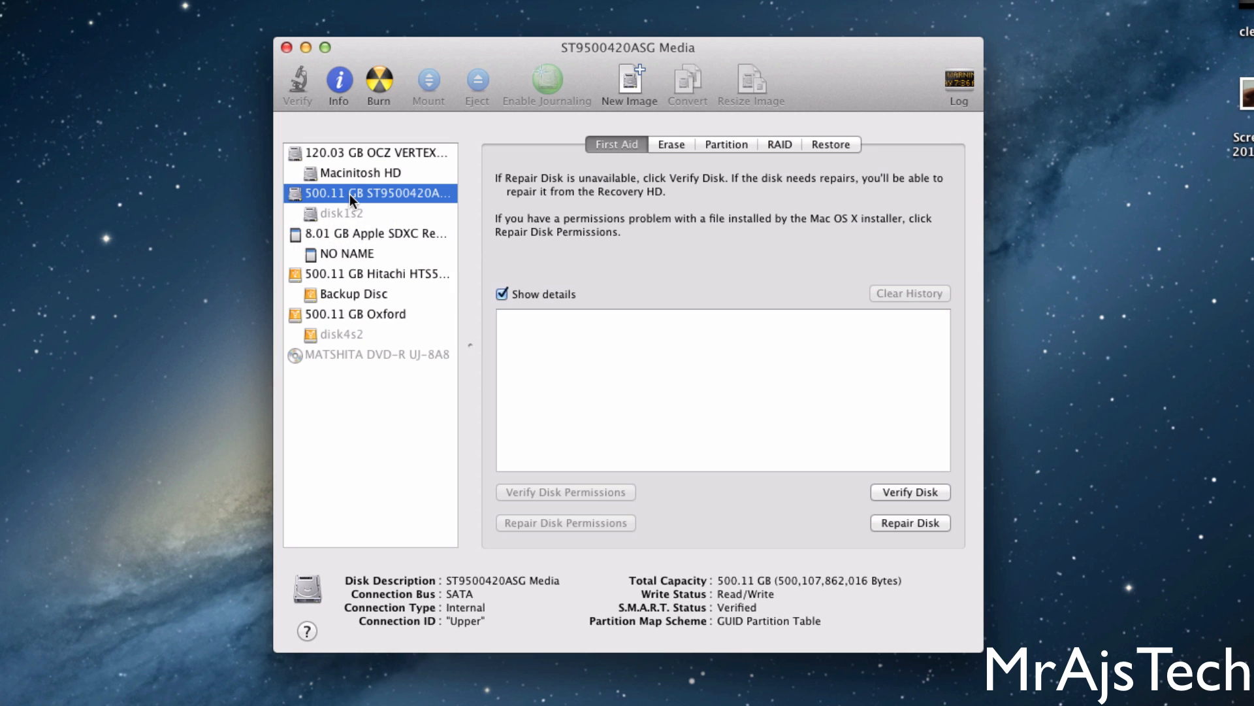
left_click(778, 144)
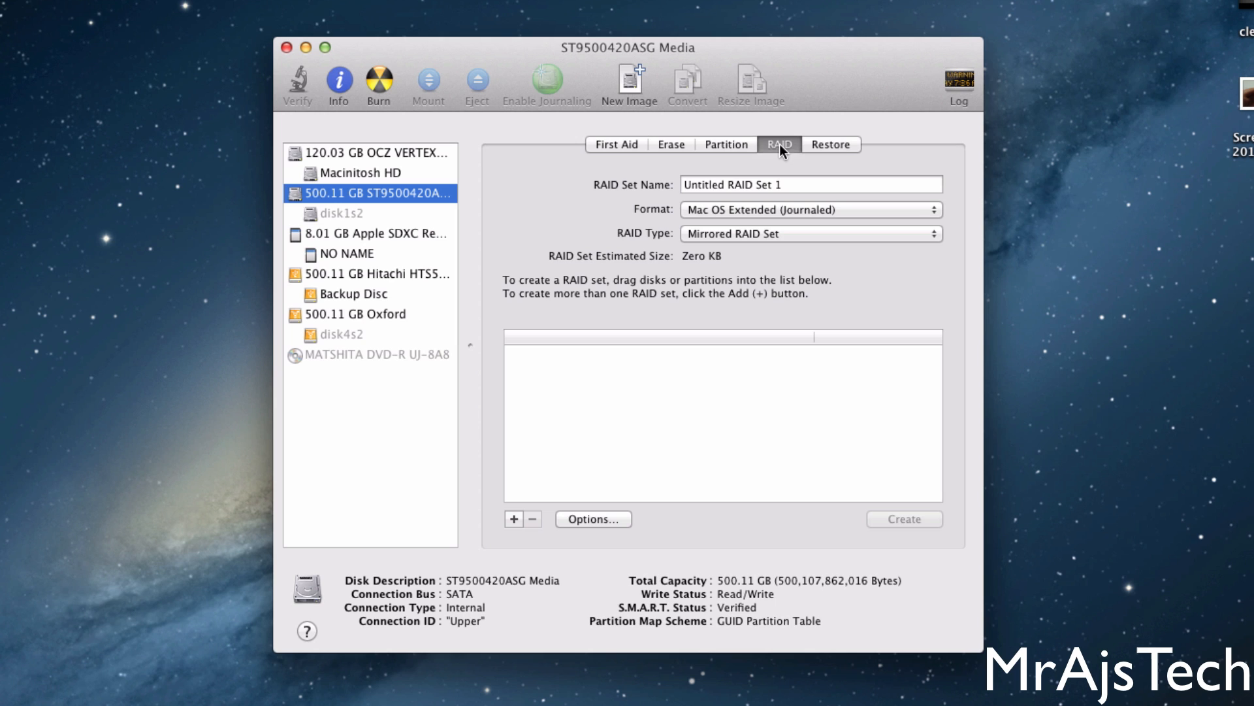
Name the RAID set 'Storage' with journaled Mac OS Extended format and Striped type.
left_click(804, 184)
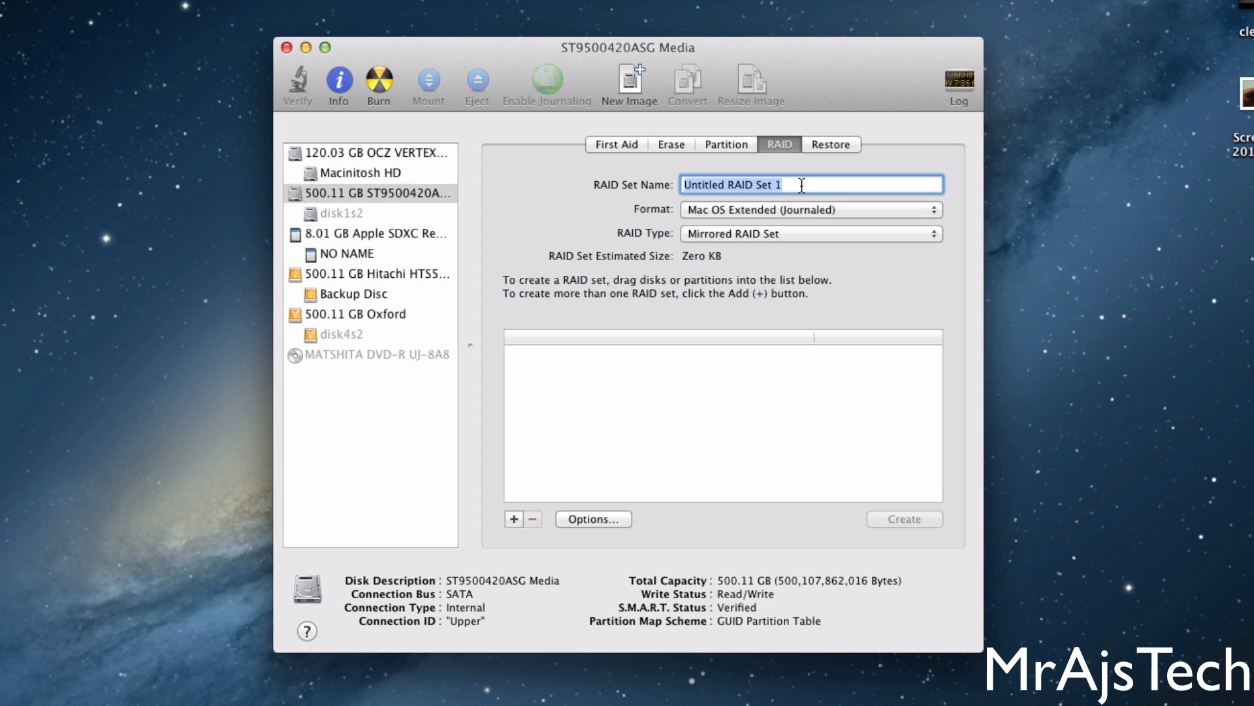
type("Storage")
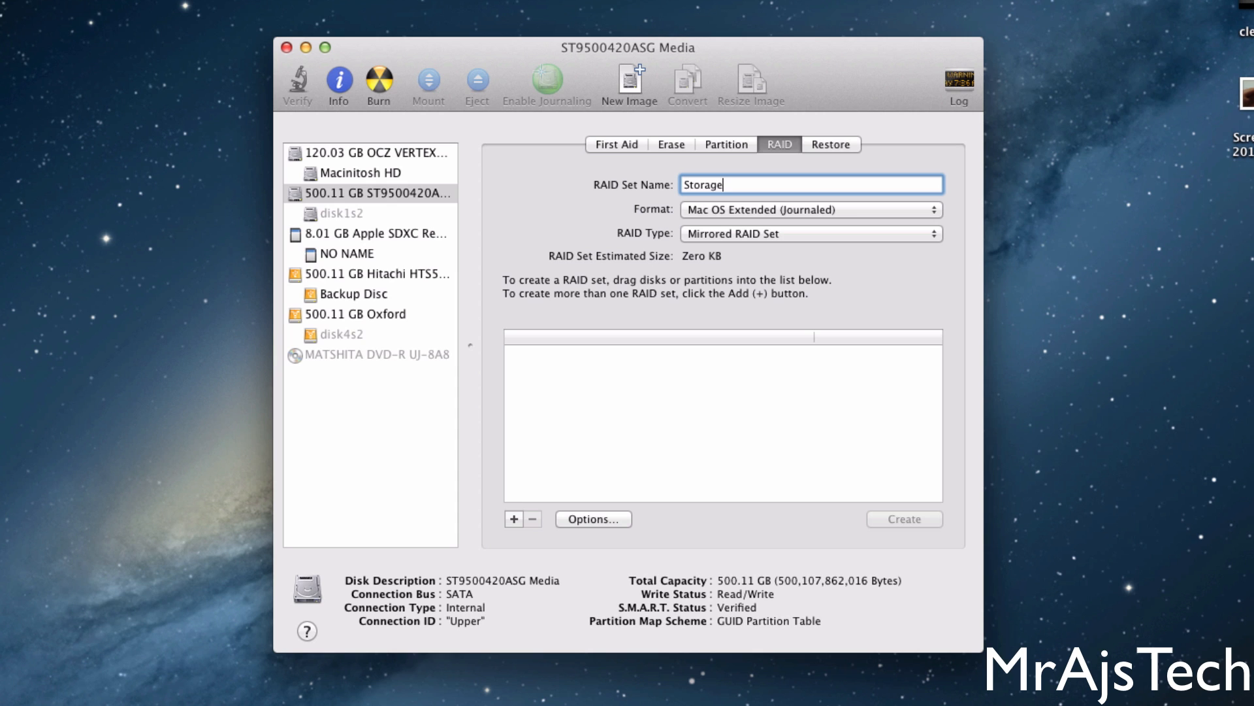
mouse_move(817, 217)
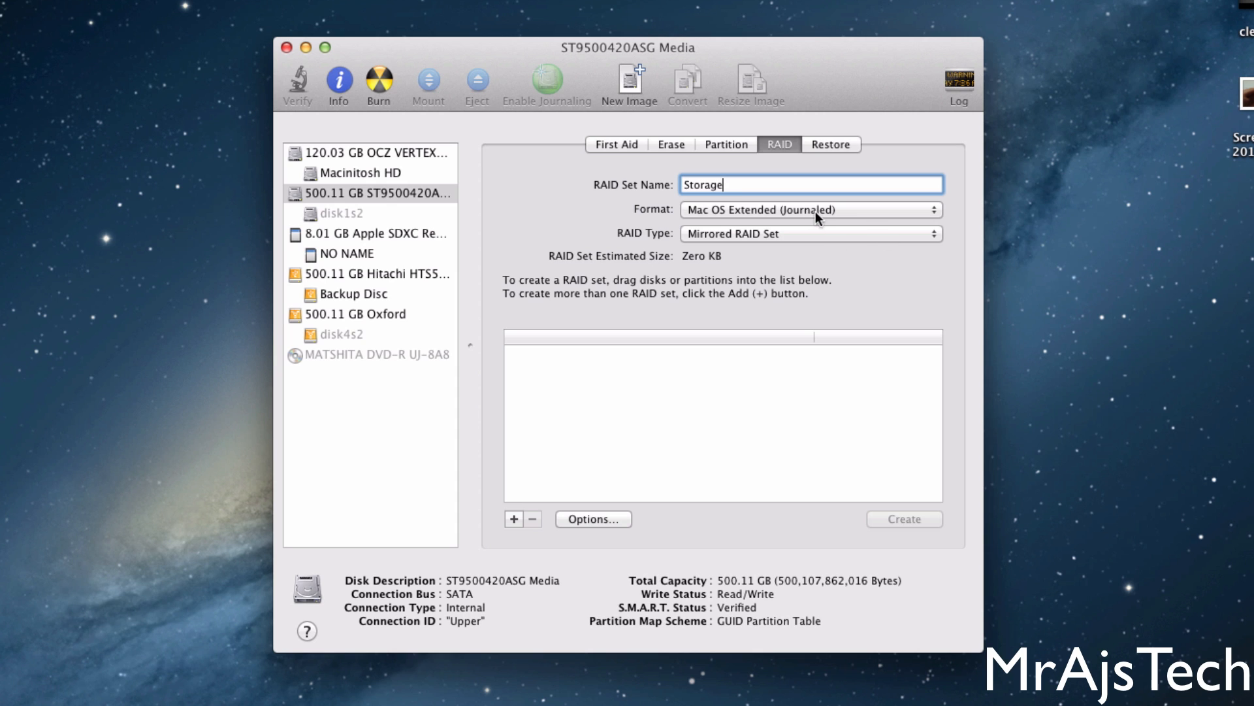
left_click(819, 211)
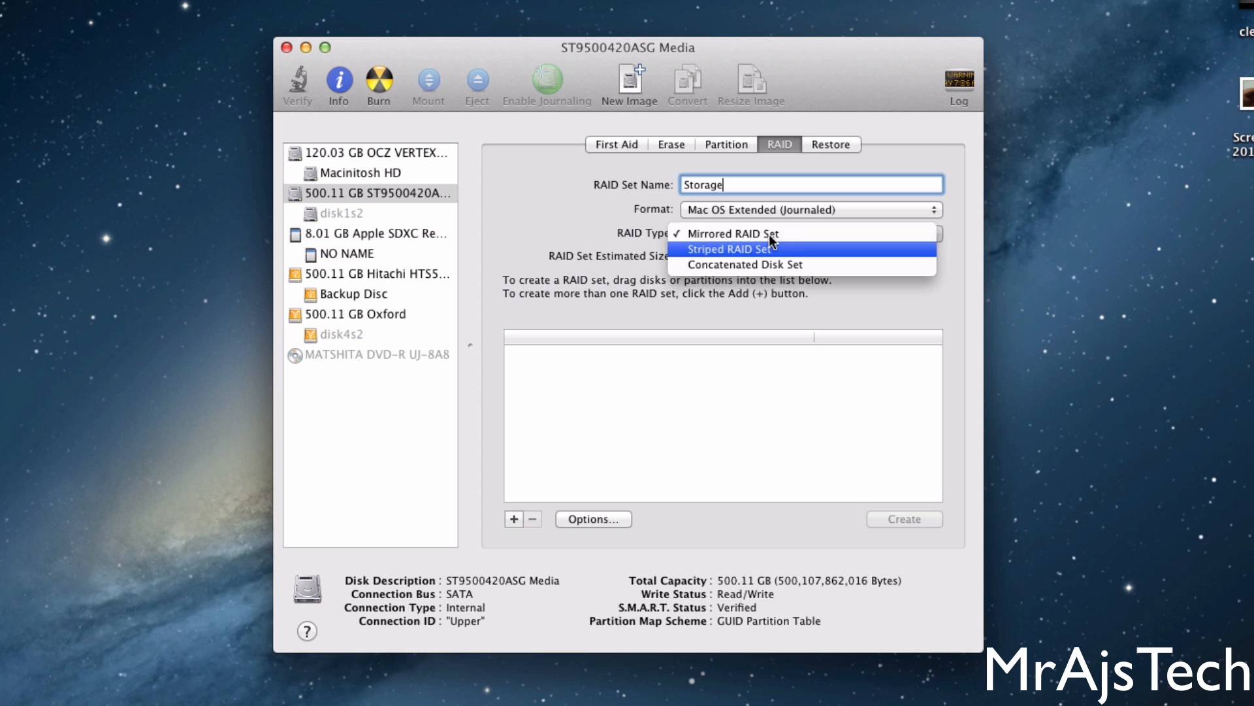
mouse_move(763, 272)
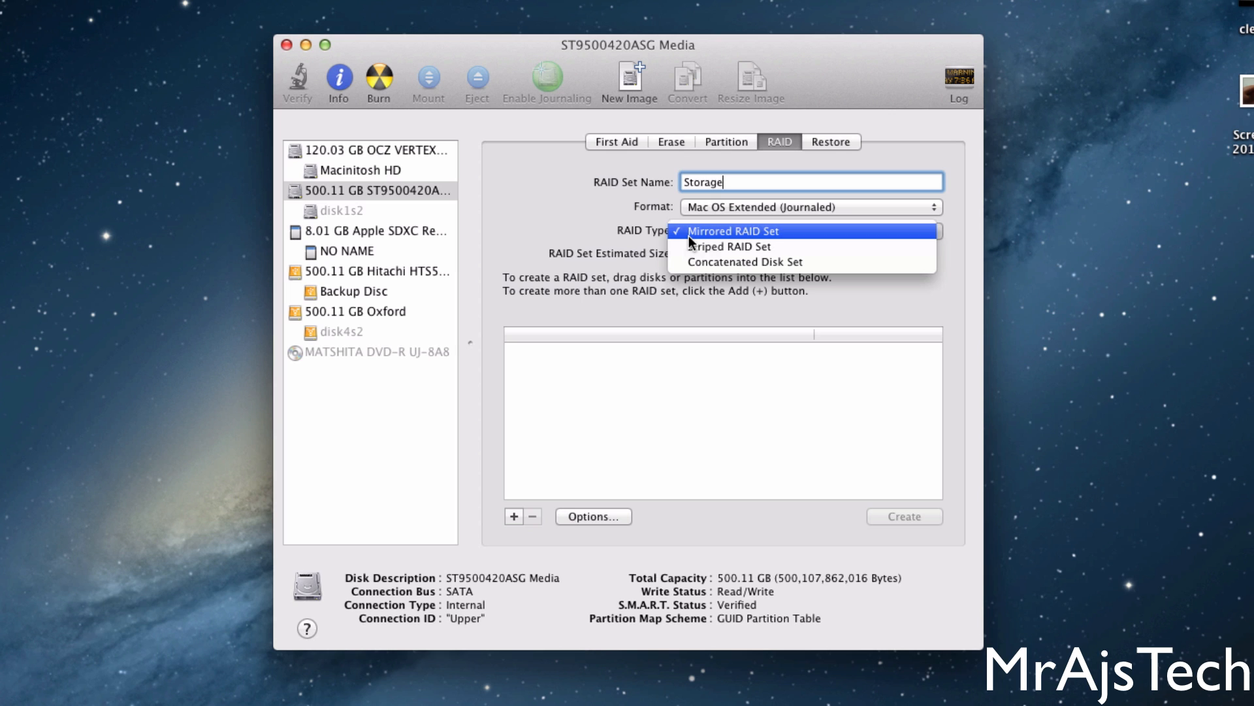
mouse_move(702, 246)
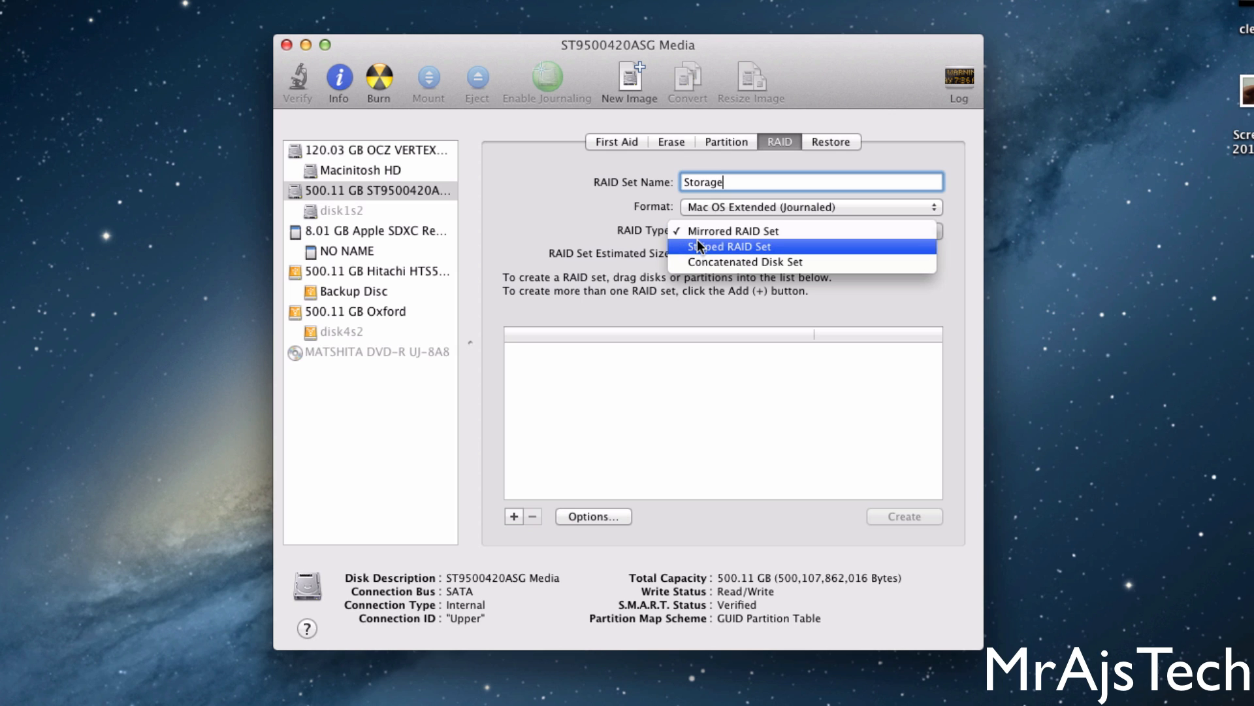
mouse_move(724, 233)
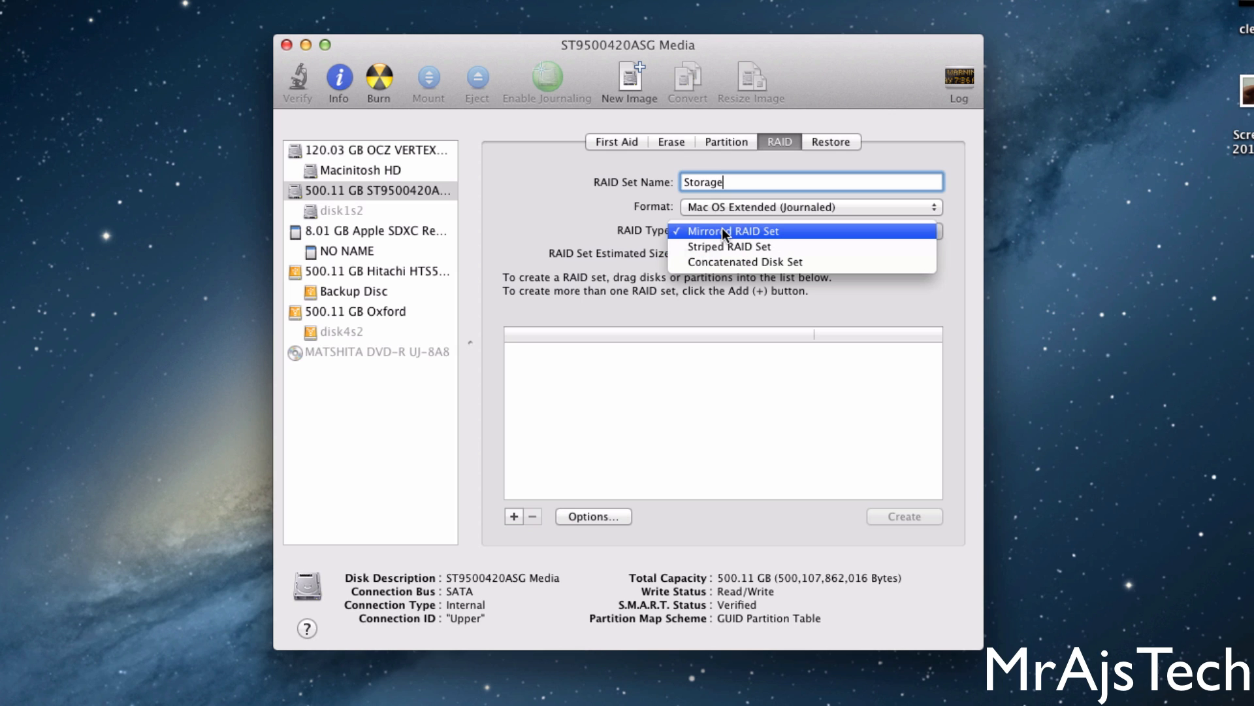
left_click(732, 231)
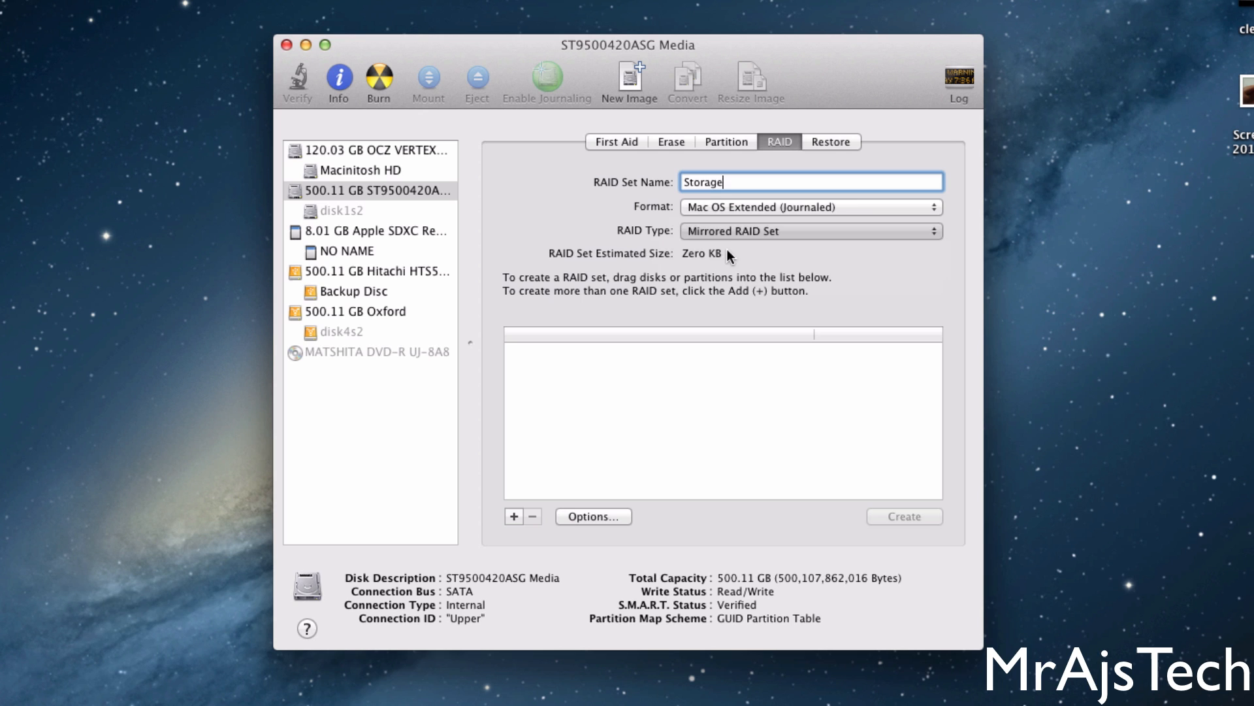
left_click(810, 231)
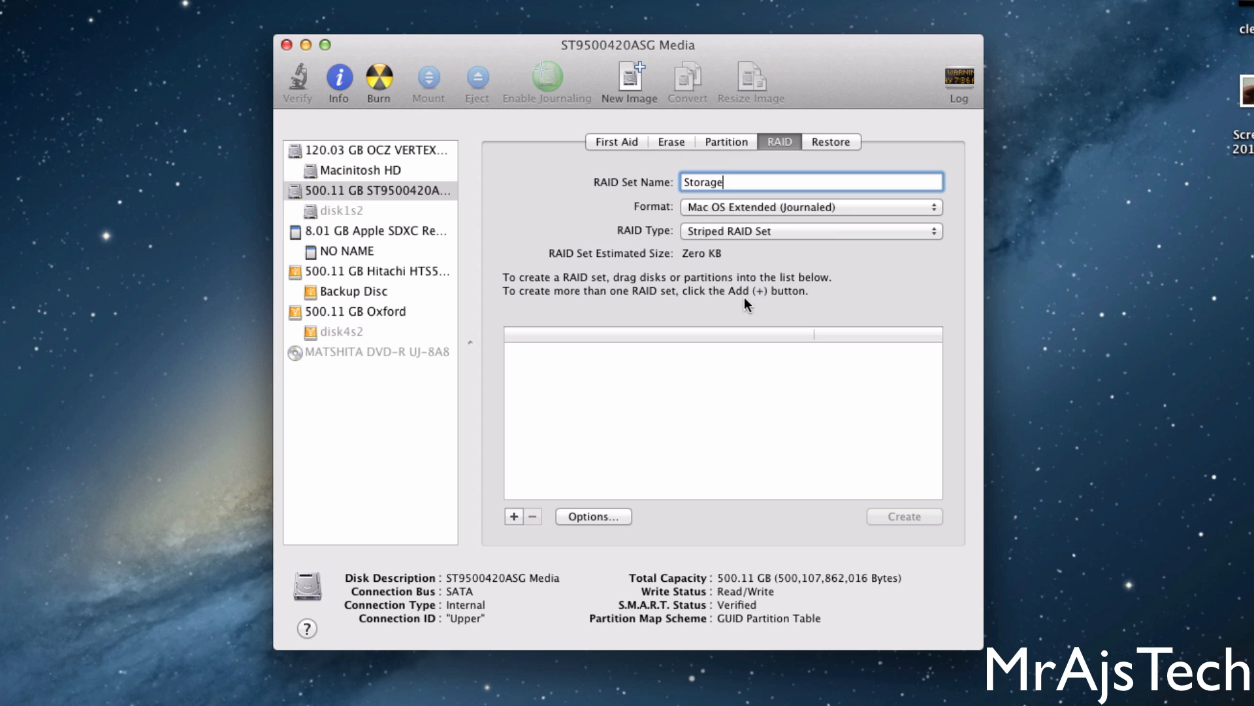
mouse_move(320, 212)
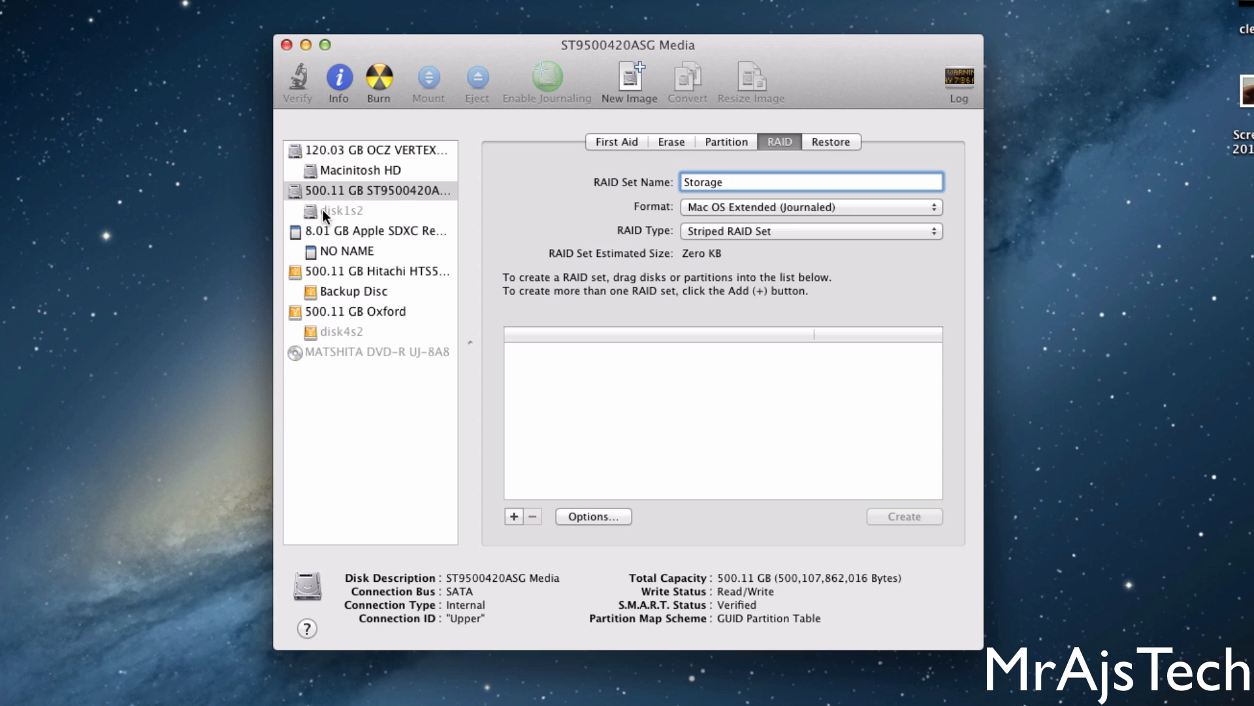
Add disk1s2 and the FireWire disk's disk4s2 as Storage set members.
left_click(369, 190)
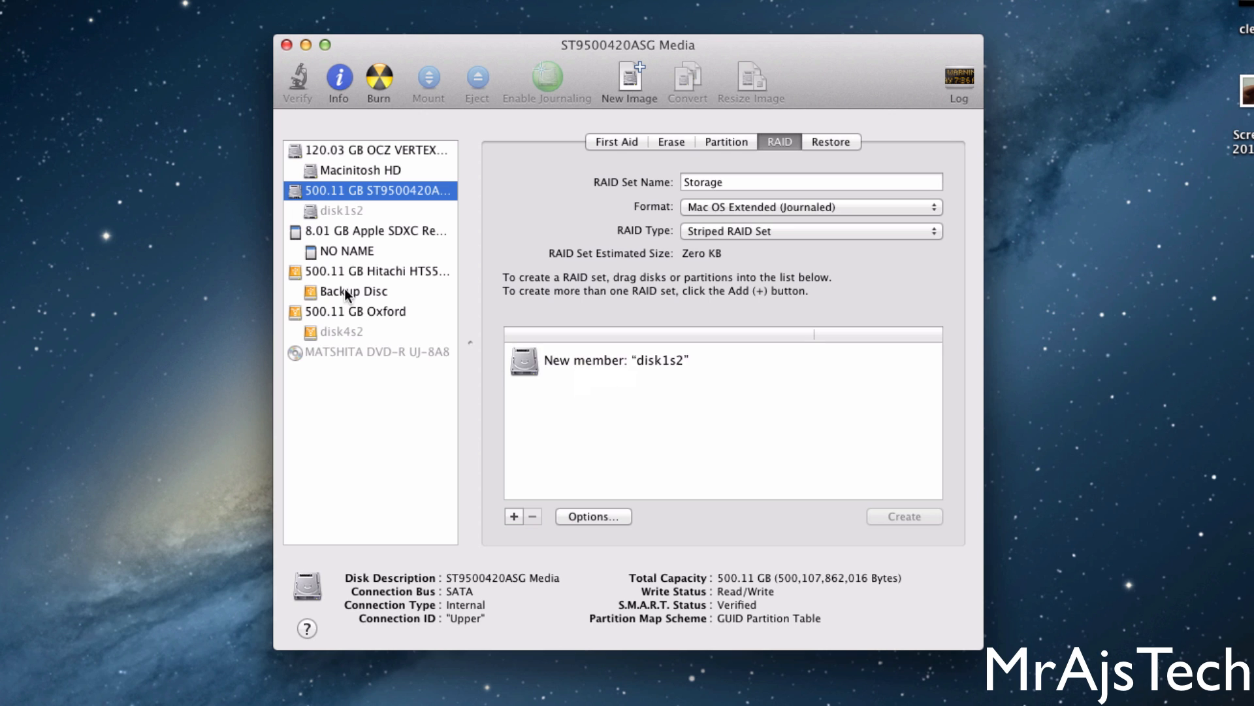
left_click_drag(340, 331, 596, 392)
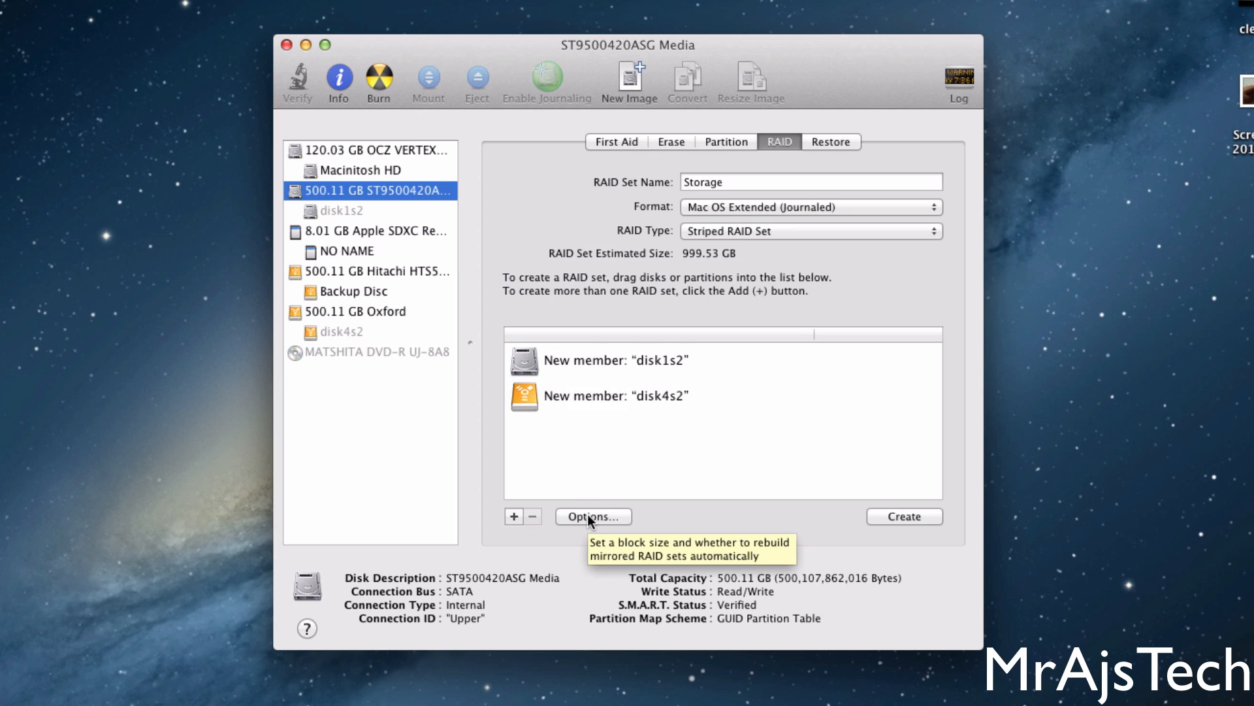
mouse_move(751, 209)
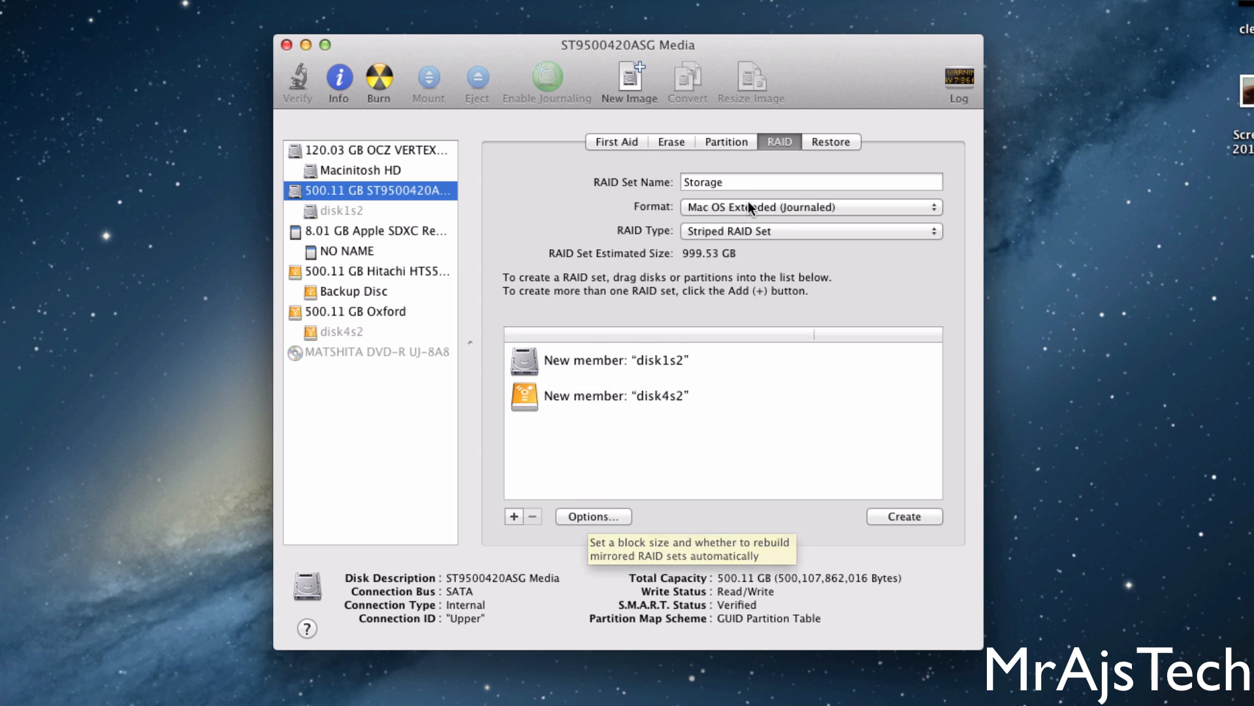
Review the RAID block size options, keep 32K, and accept.
left_click(593, 516)
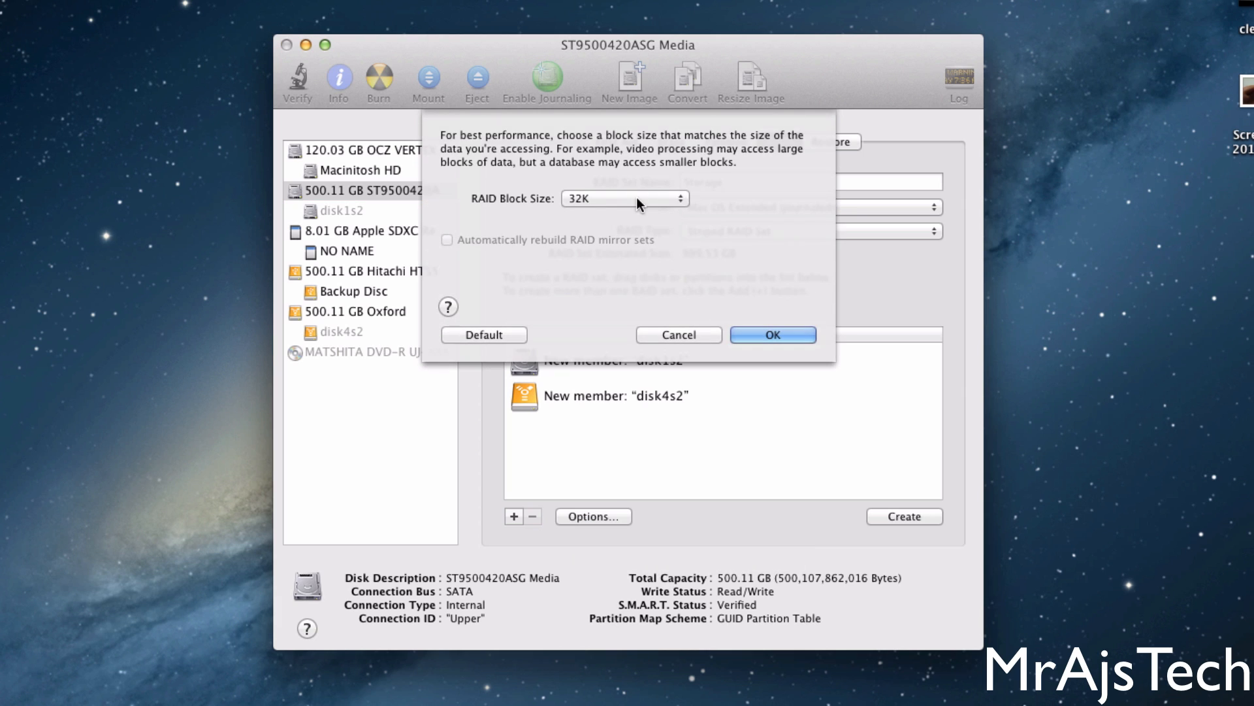
left_click(623, 199)
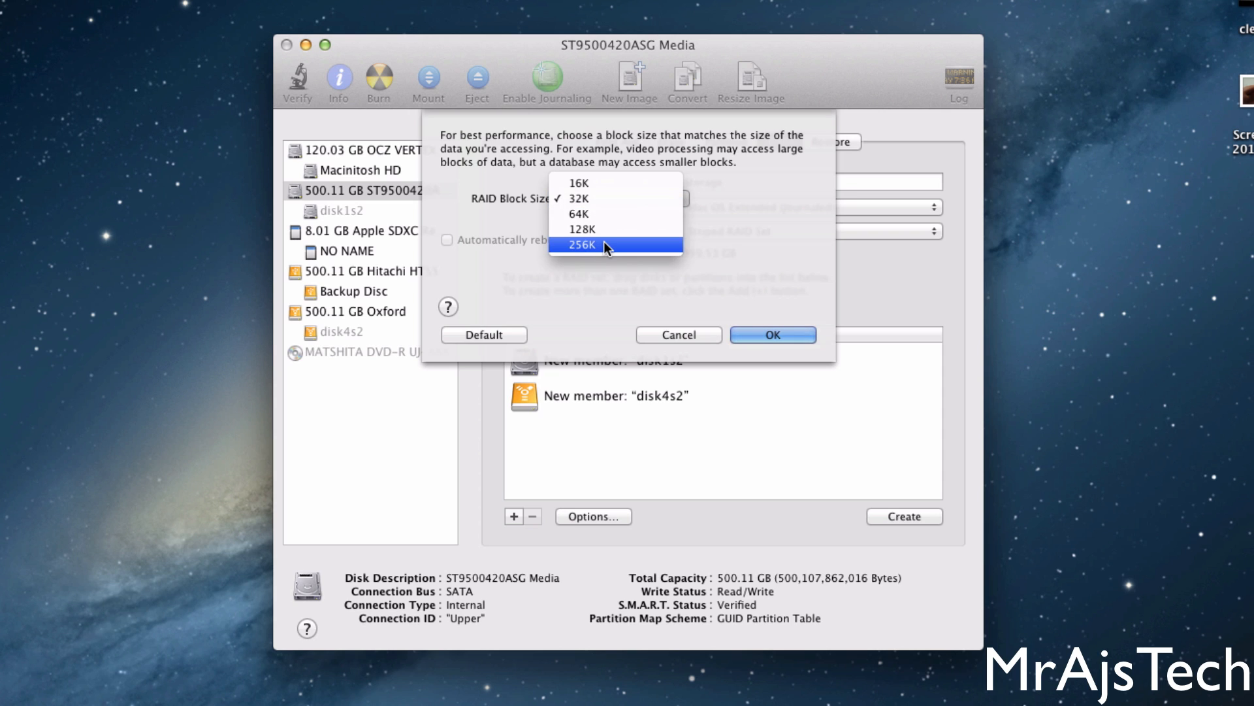
left_click(578, 199)
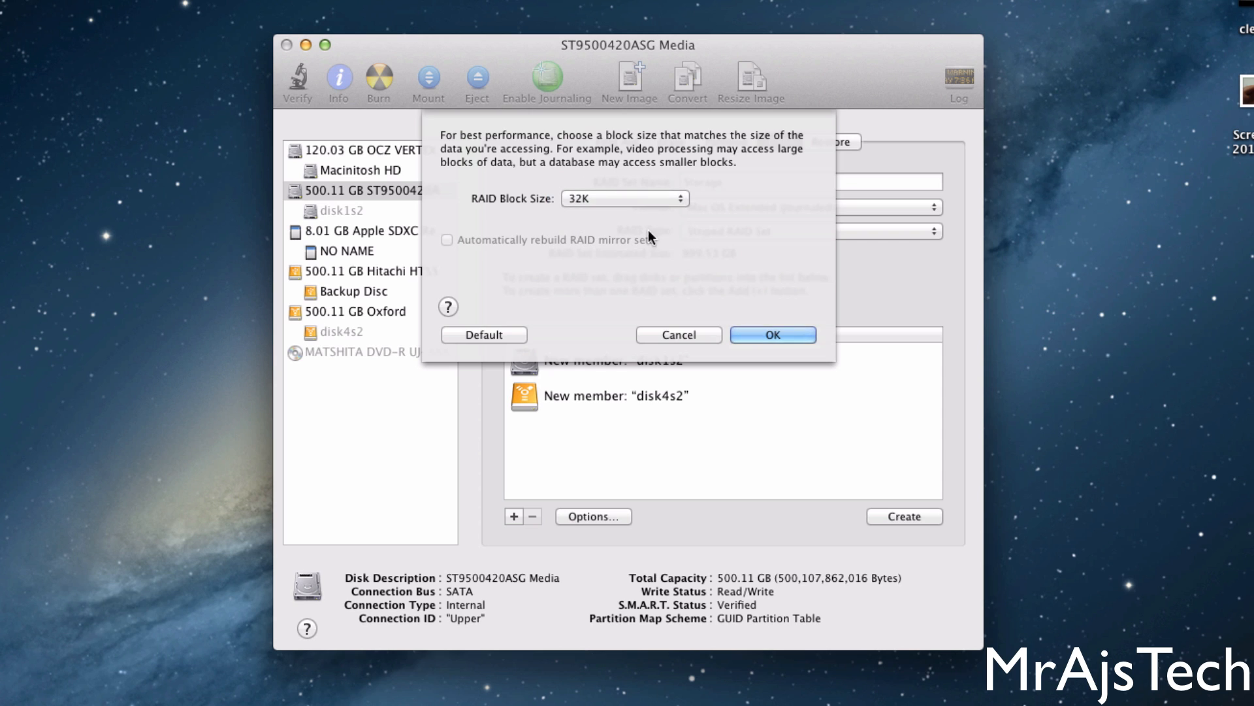
left_click(624, 198)
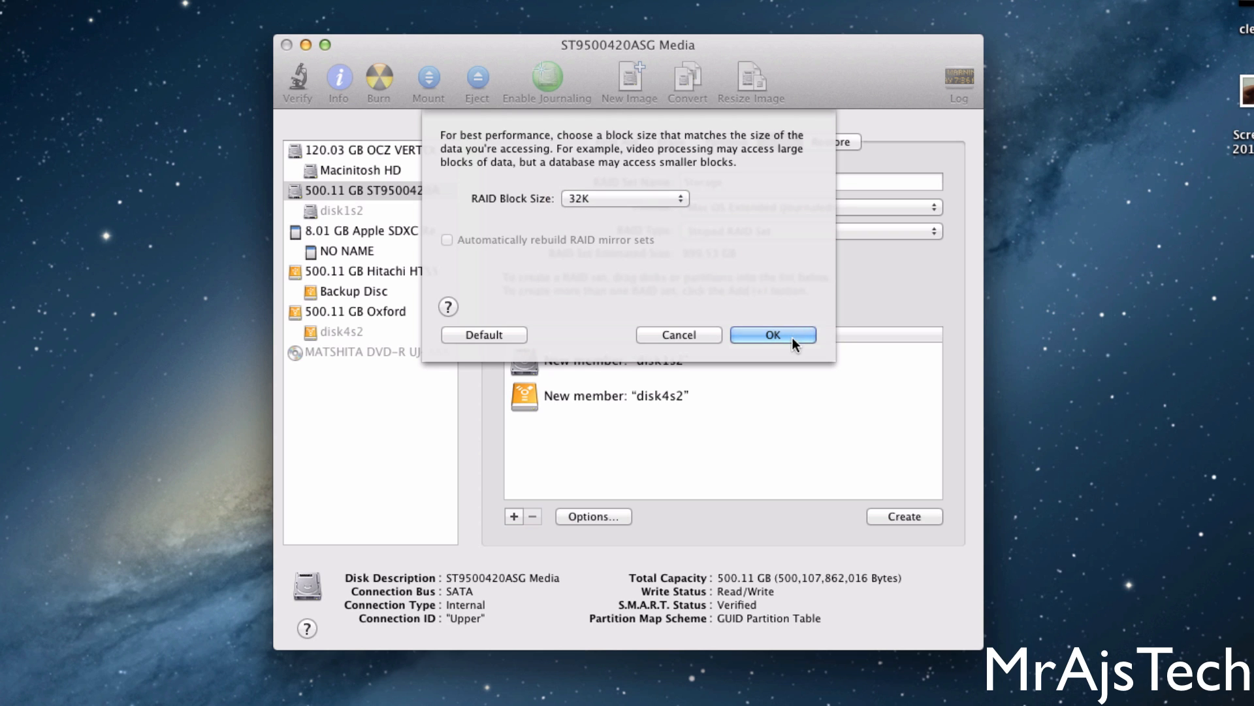
left_click(772, 334)
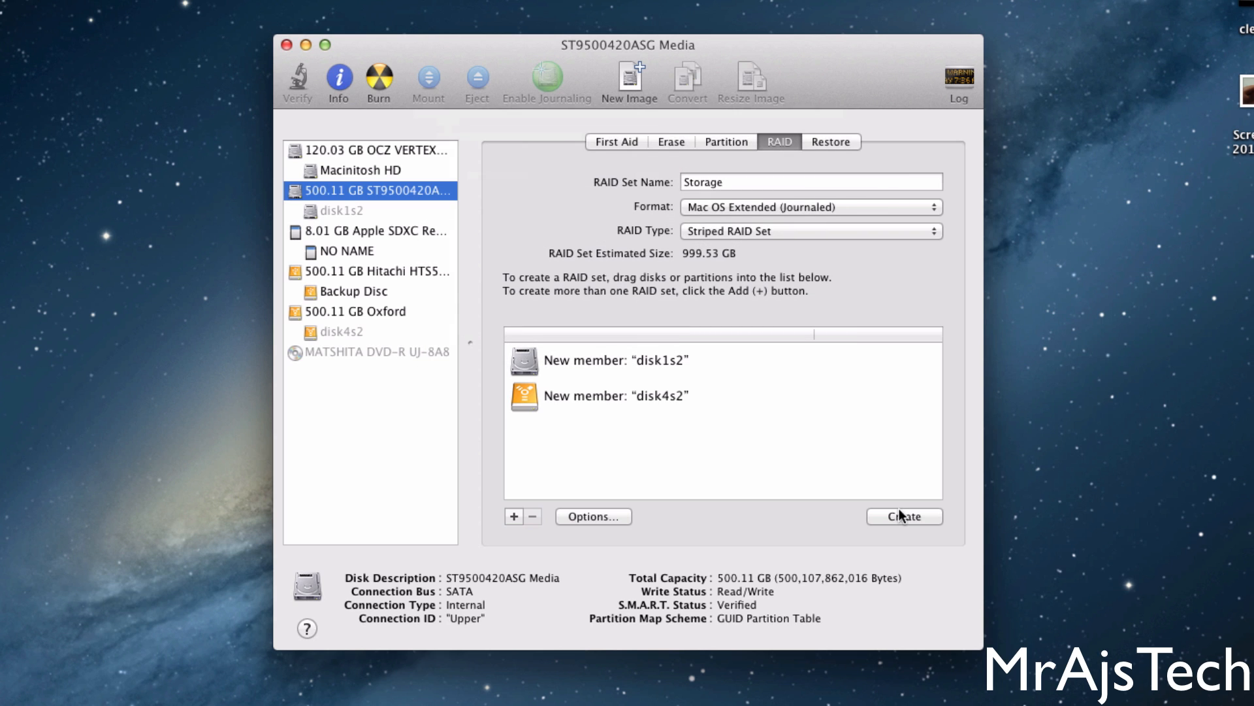
mouse_move(779, 530)
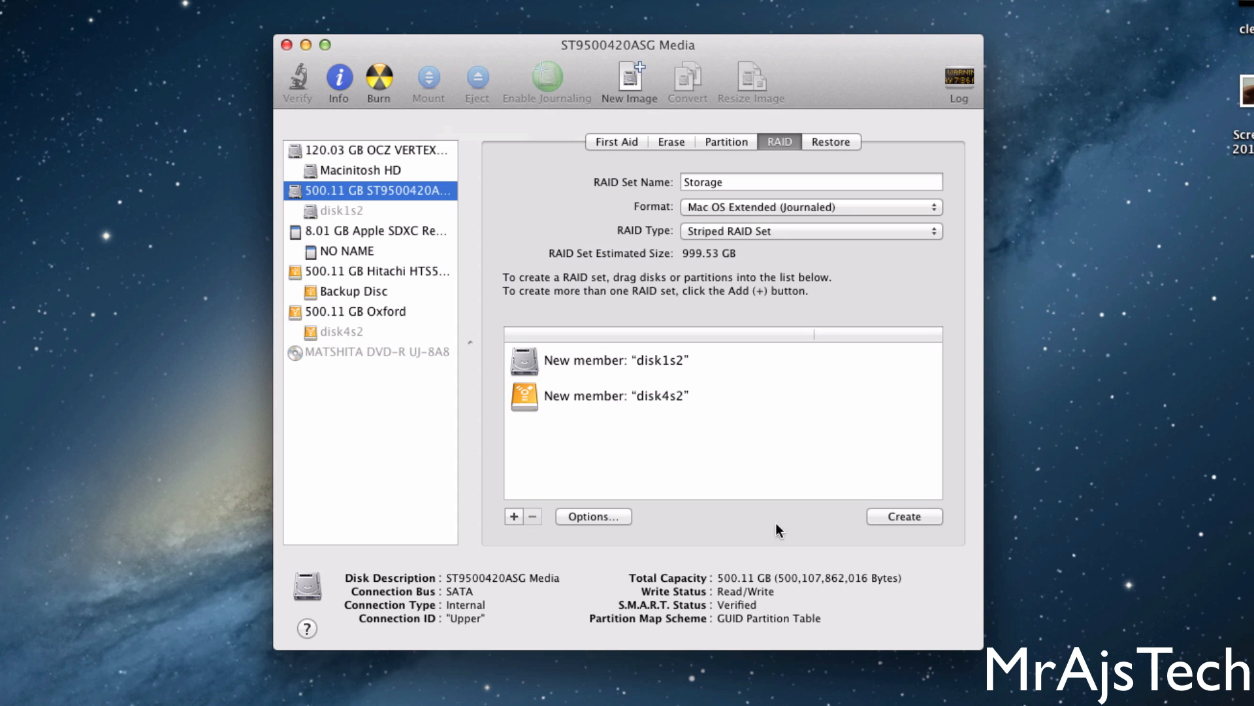
Create the Storage RAID set, confirming that both disks will be erased.
left_click(904, 516)
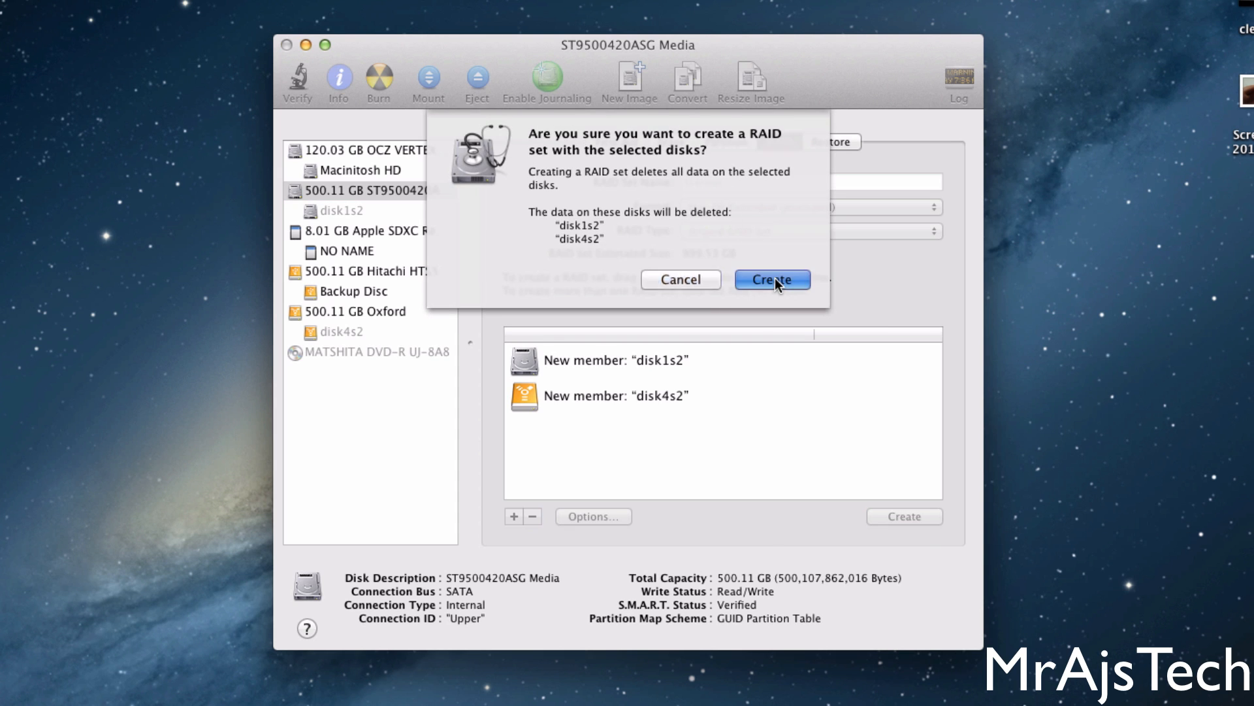
left_click(772, 280)
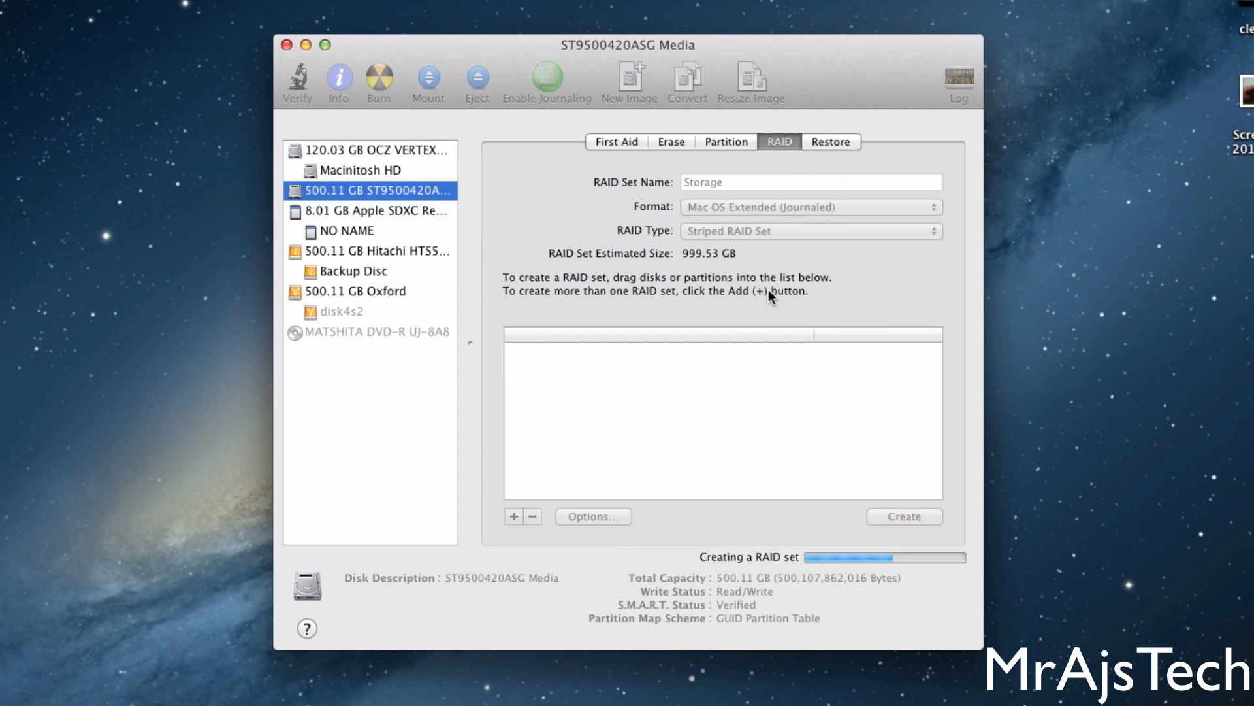
mouse_move(886, 274)
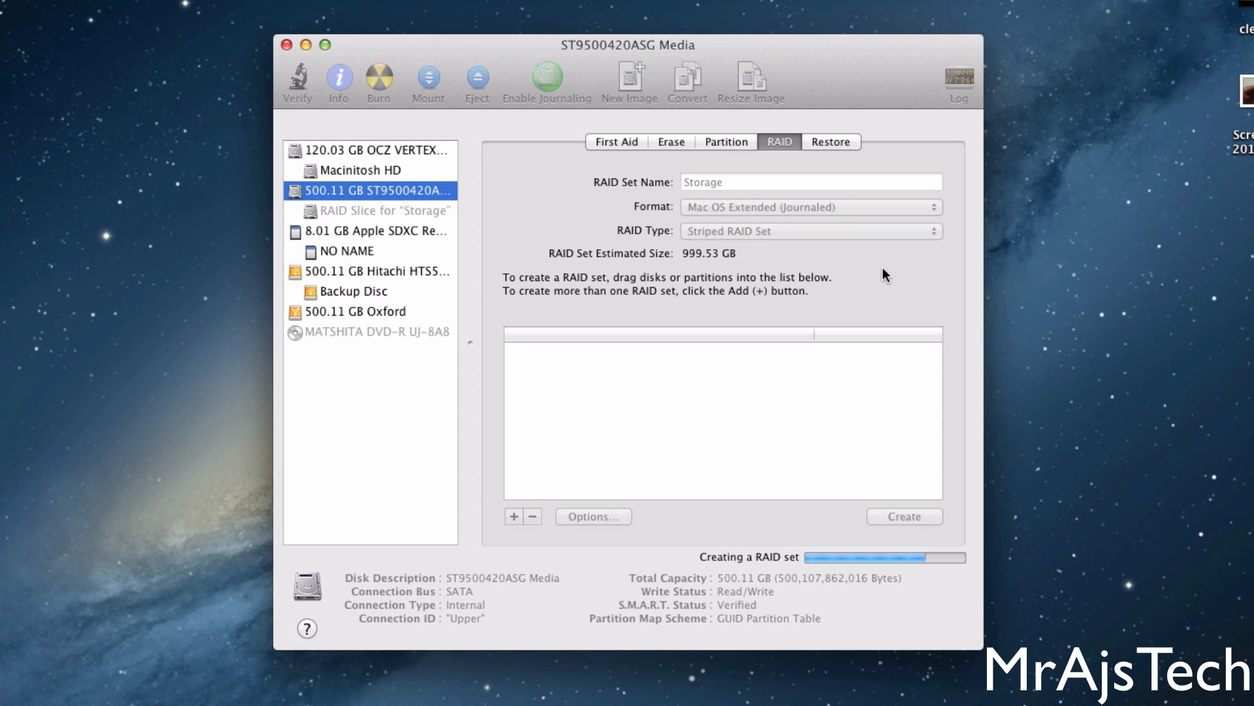
mouse_move(437, 225)
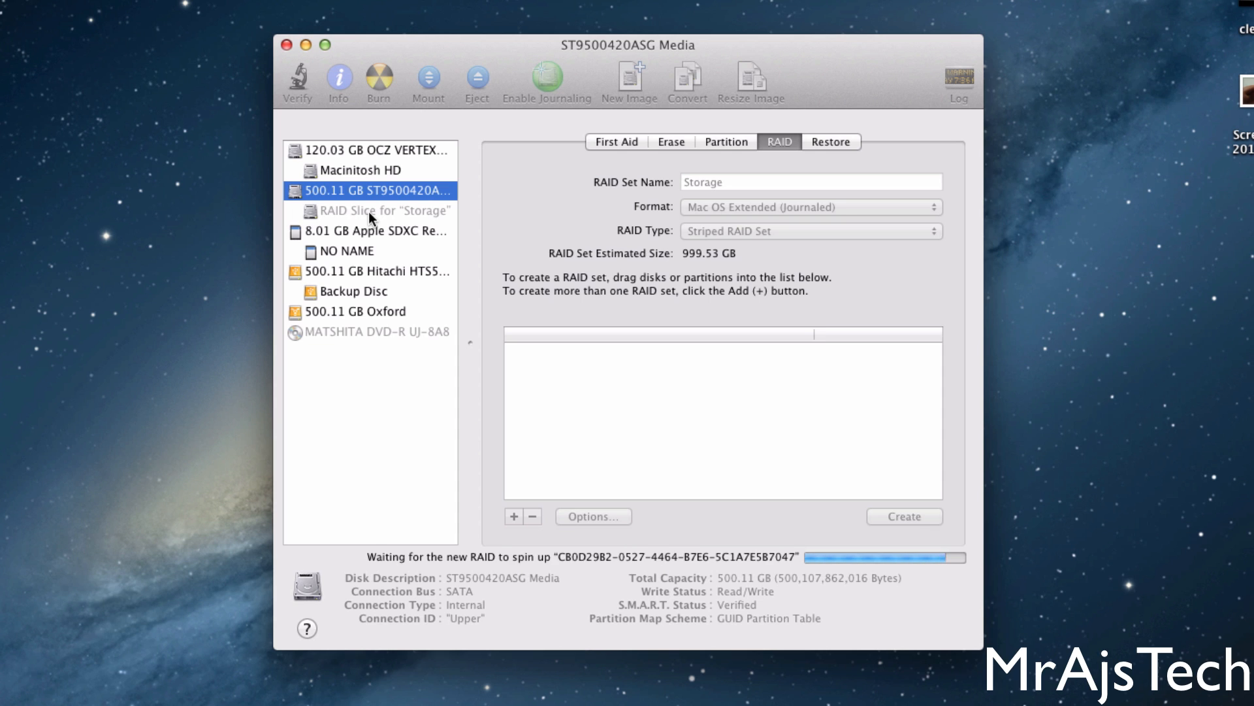
mouse_move(371, 220)
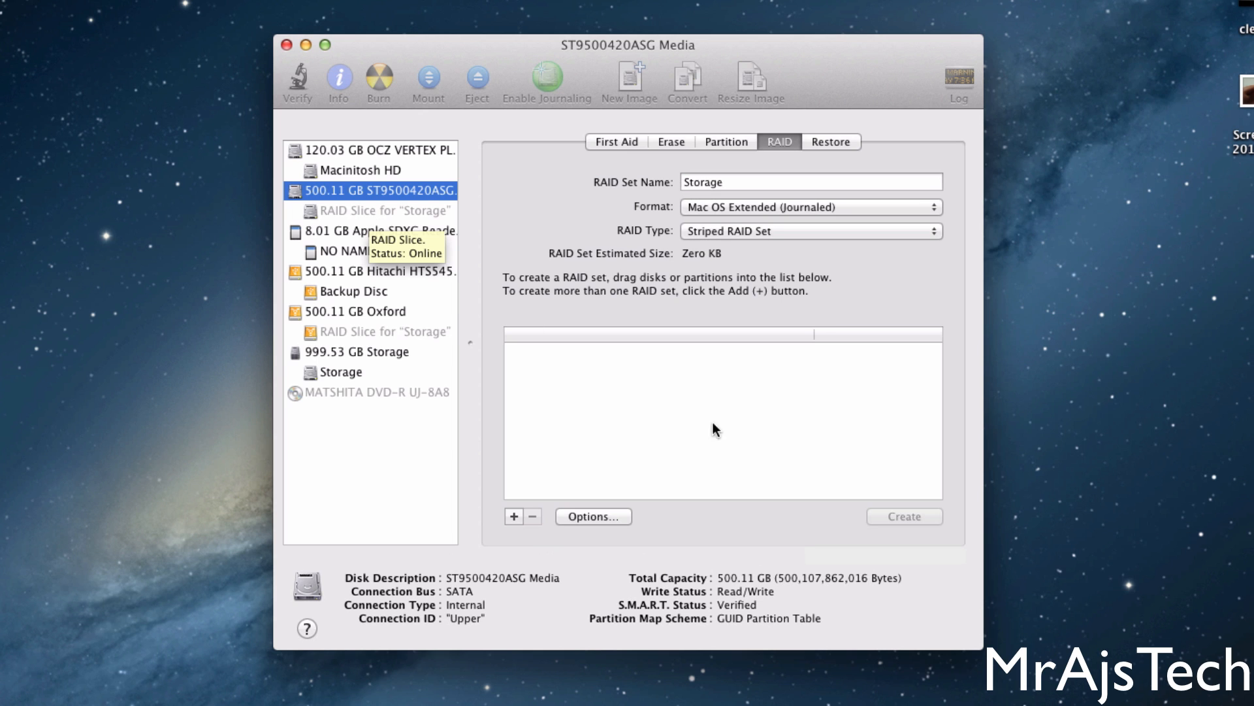
mouse_move(805, 303)
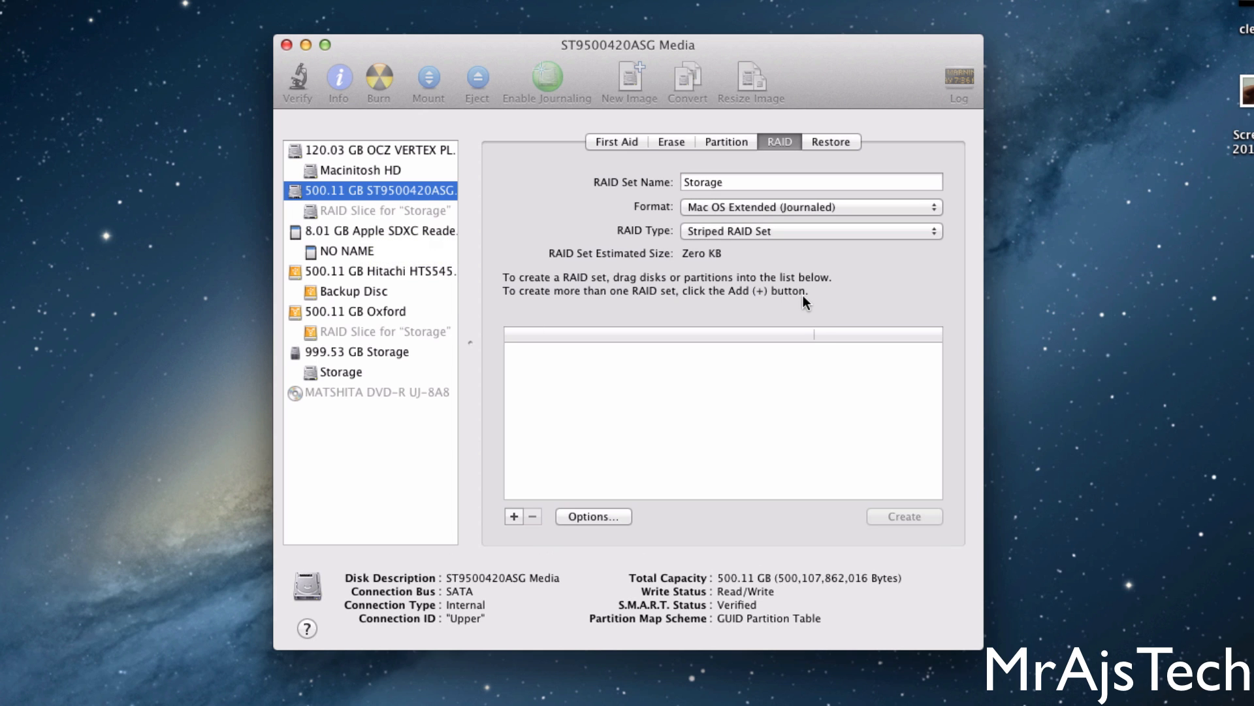
left_click(362, 351)
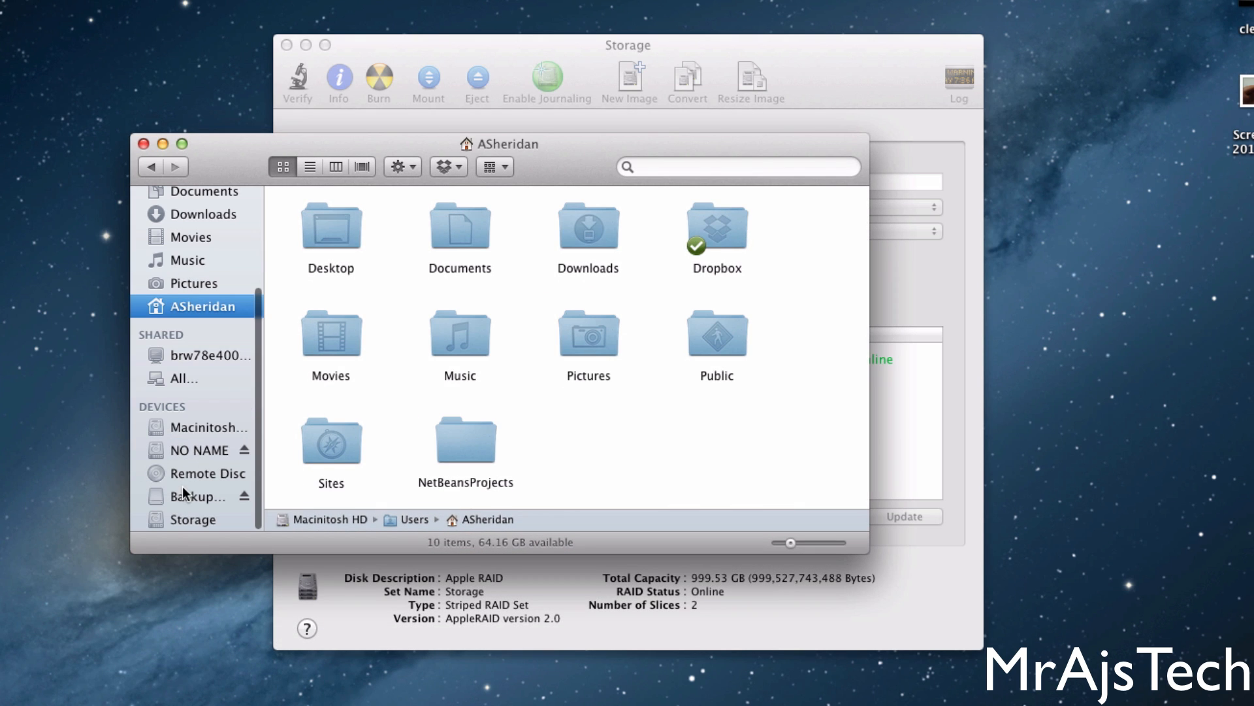
Open the empty Storage volume in Finder, then return to Disk Utility.
left_click(191, 519)
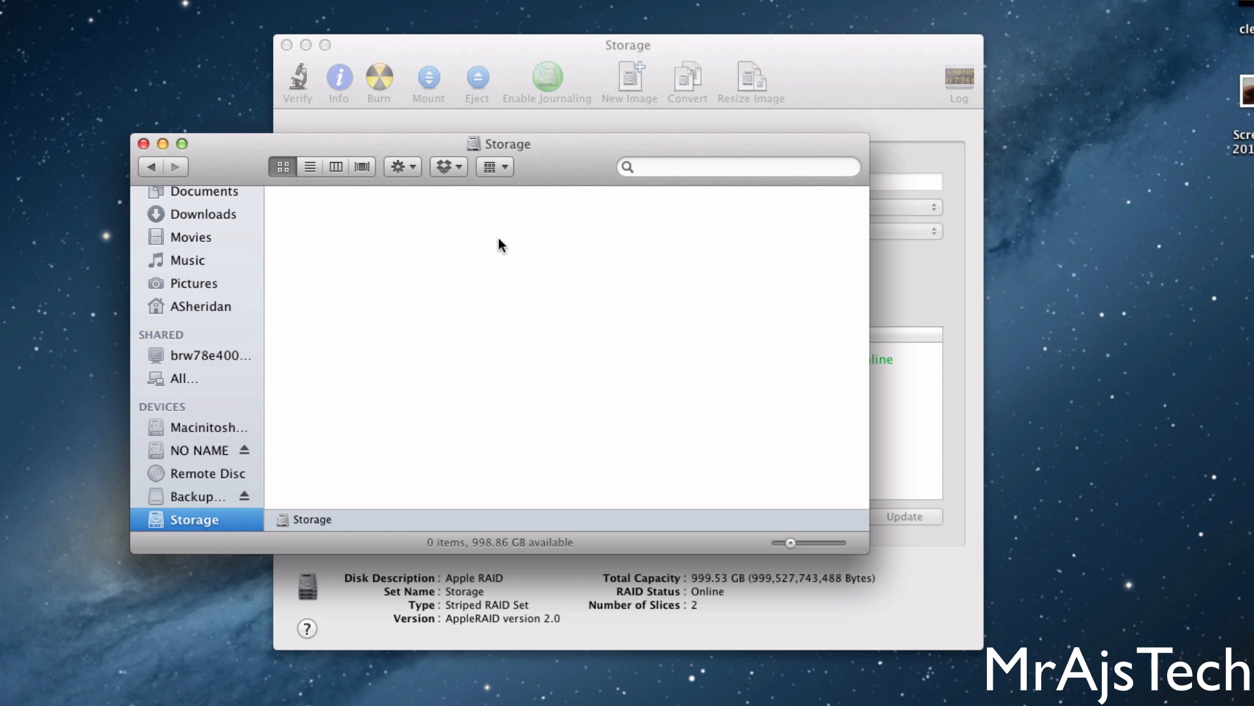
mouse_move(709, 54)
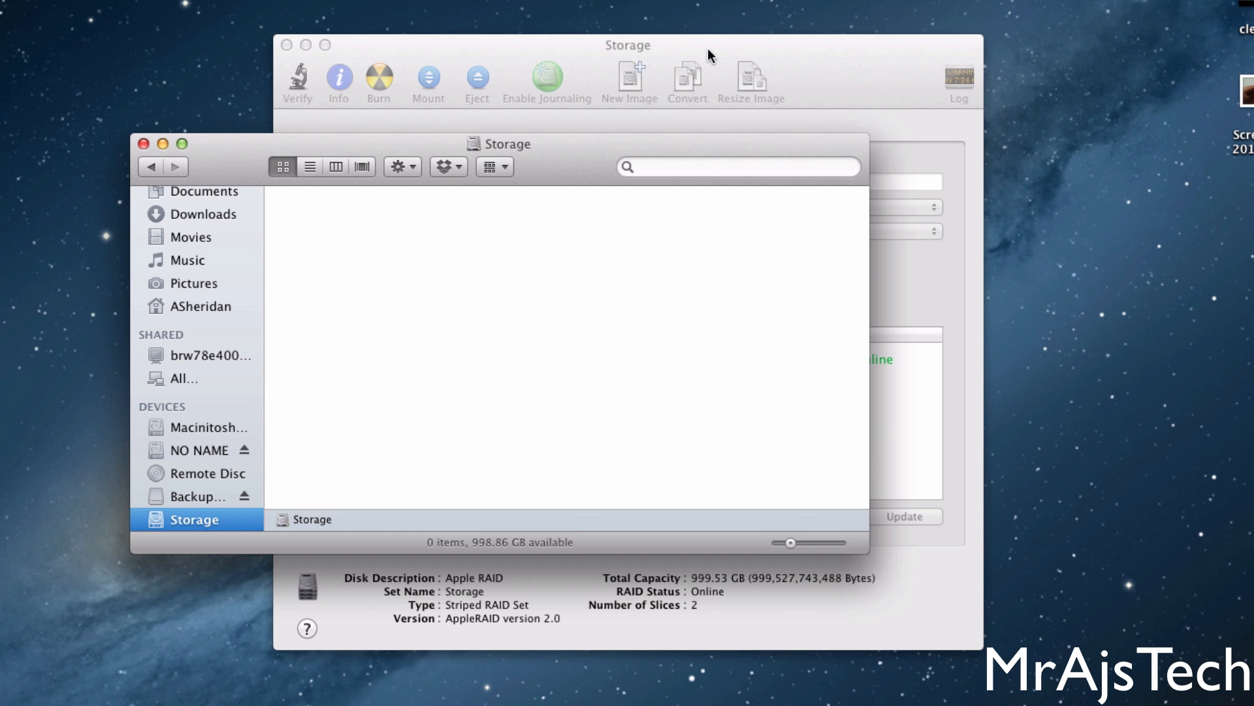
left_click(628, 44)
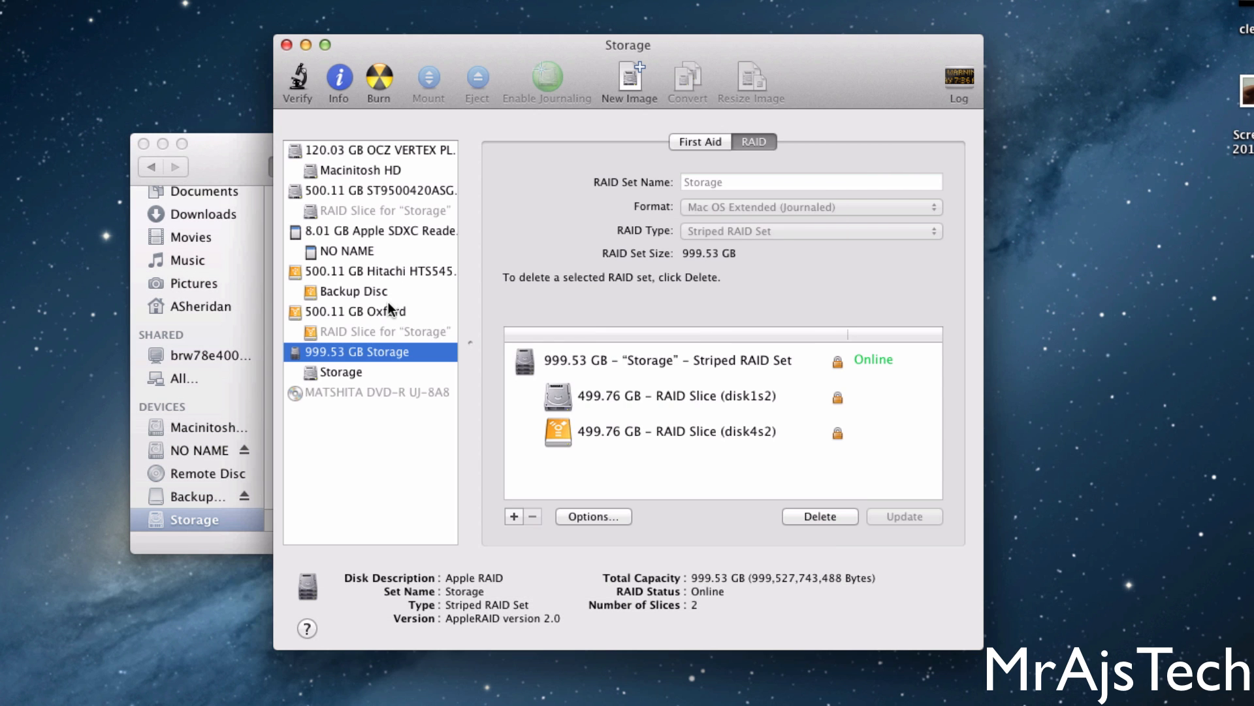